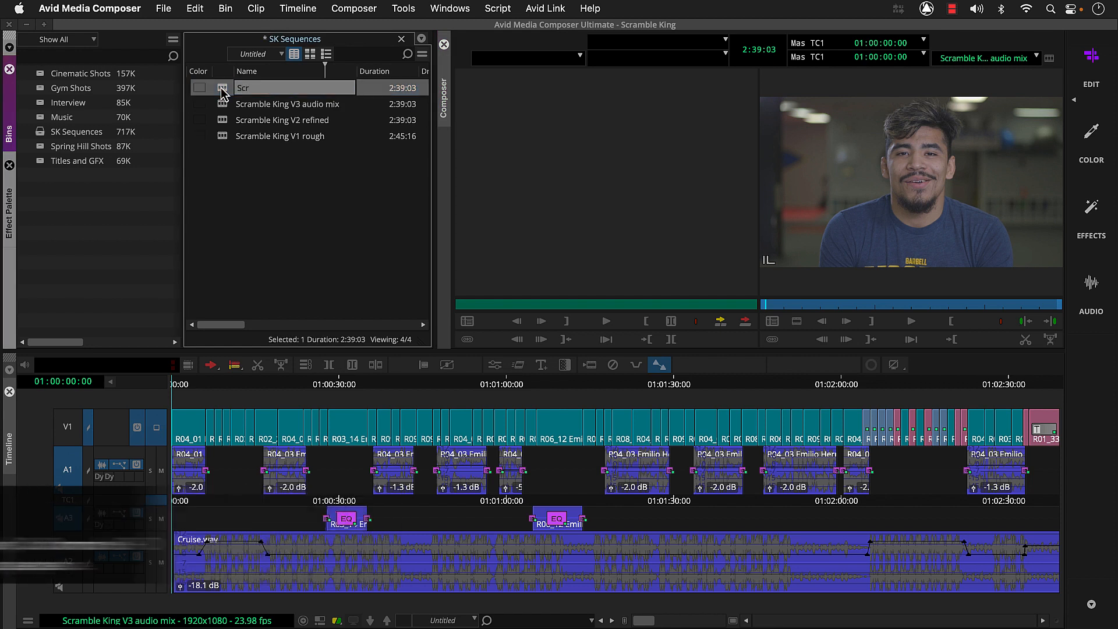
Step: Rename the duplicated sequence to 'Scramble King V4 FX' and load it into the timeline
type("Scramble King V4 FX")
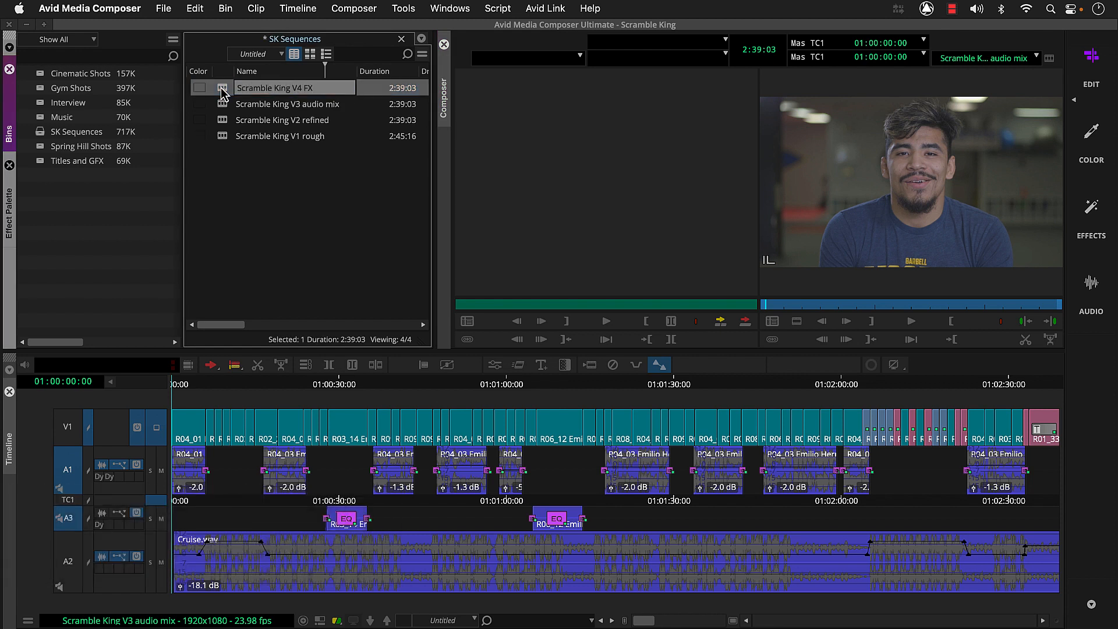
left_click(293, 87)
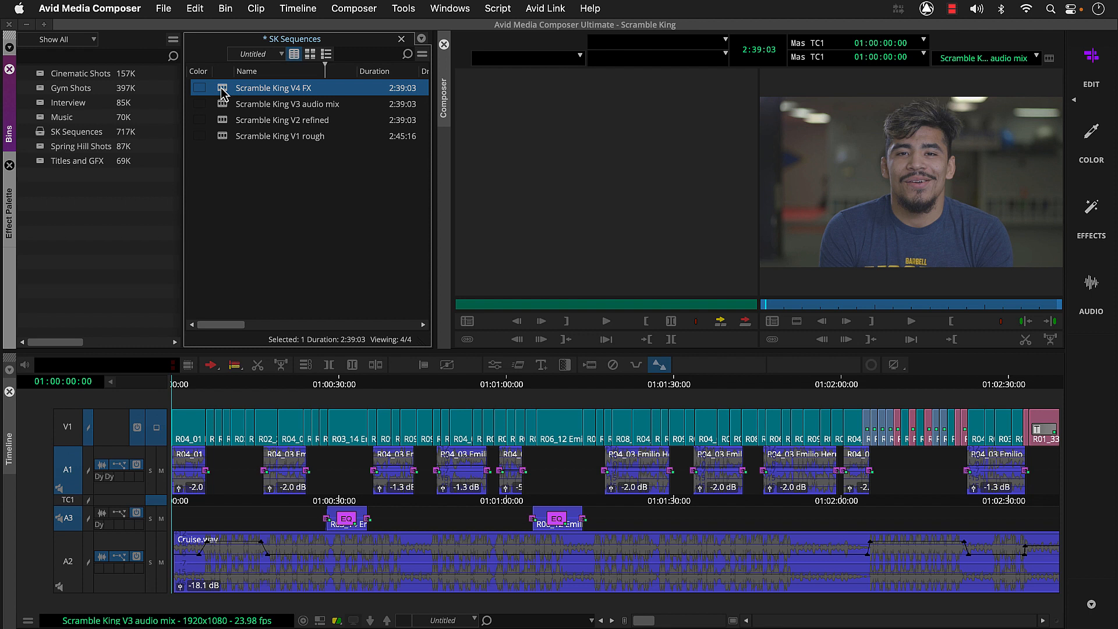
double_click(273, 87)
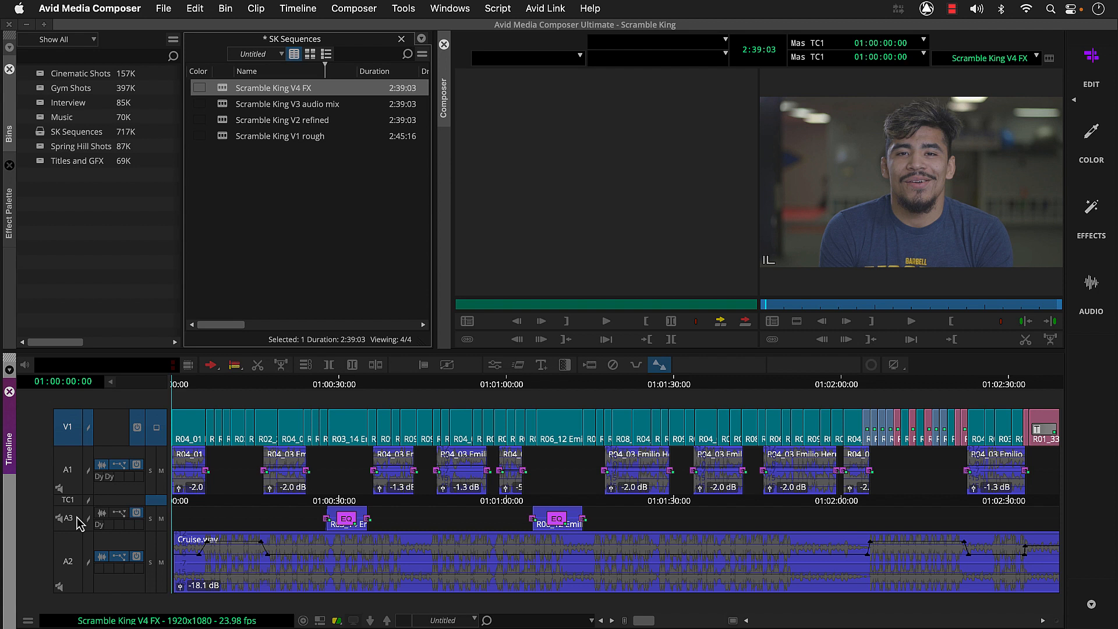
mouse_move(681, 419)
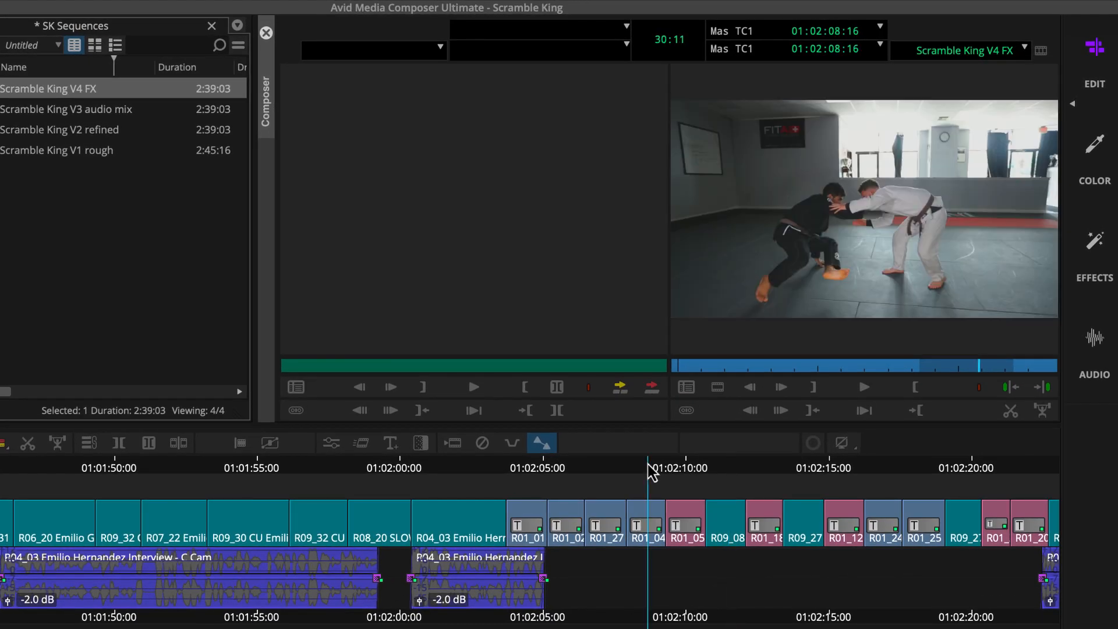
Step: Promote the R01_04 clip's 125% speed change to a Timewarp and adjust its speed graph
left_click(361, 443)
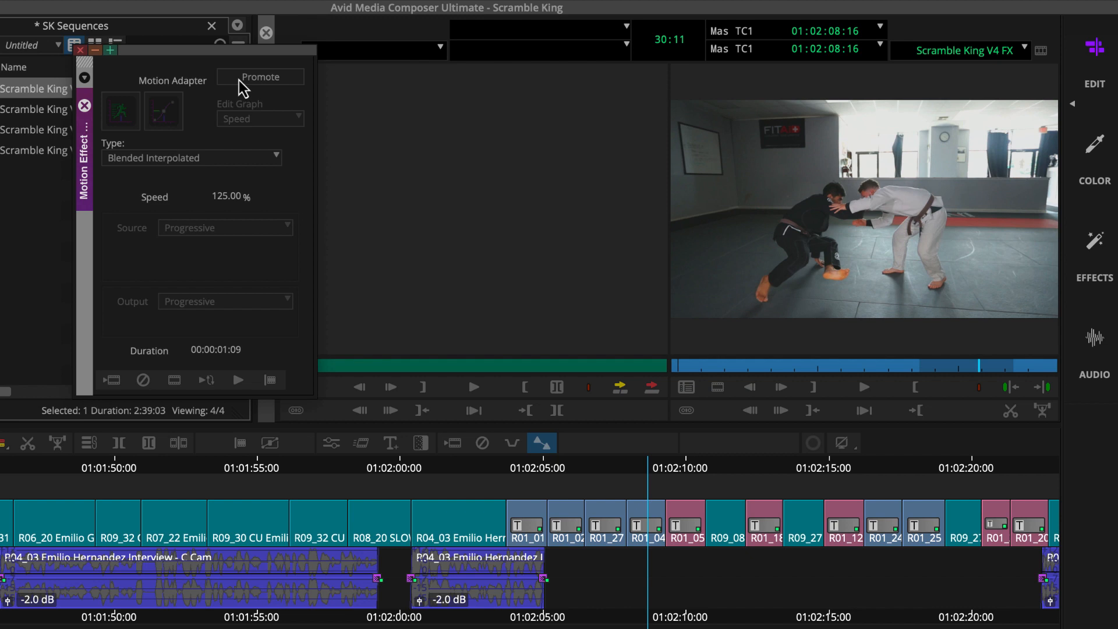
left_click(259, 77)
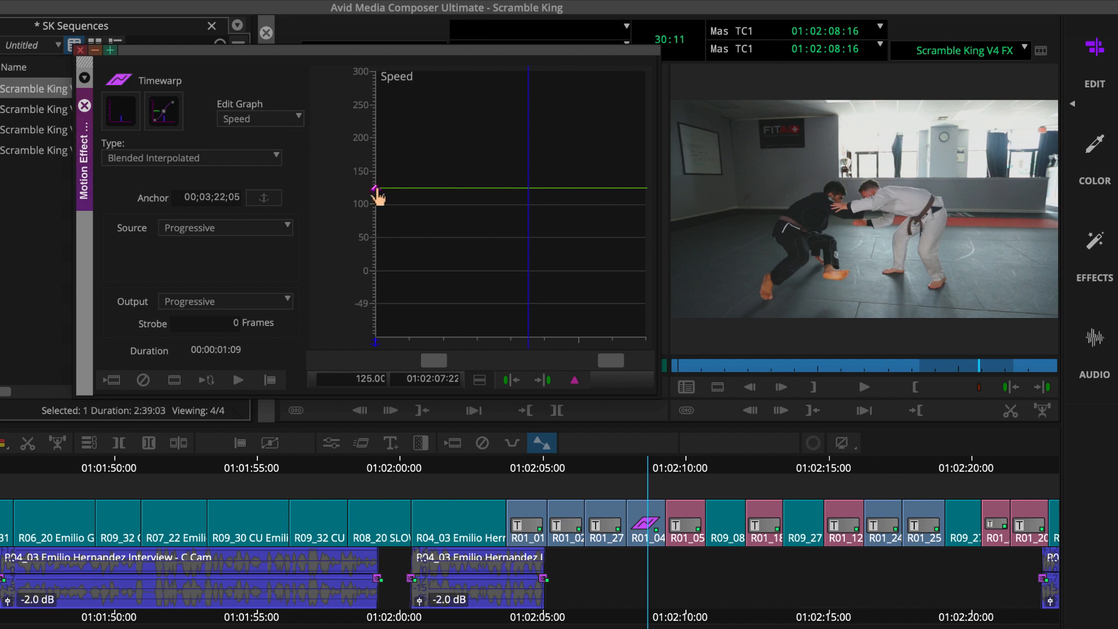
left_click_drag(376, 191, 377, 163)
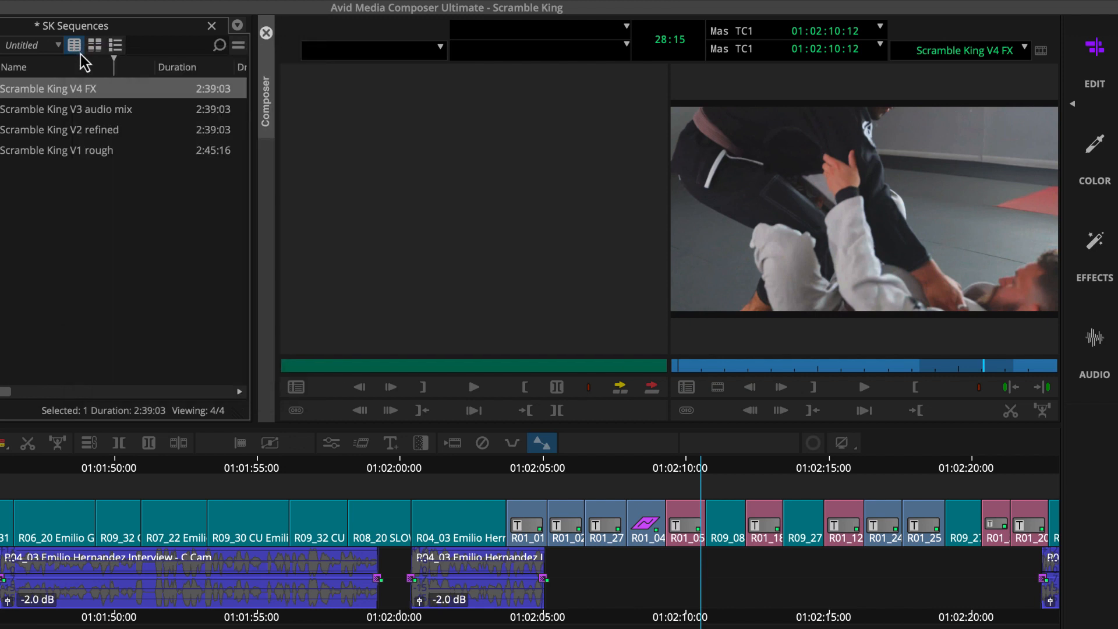
mouse_move(334, 474)
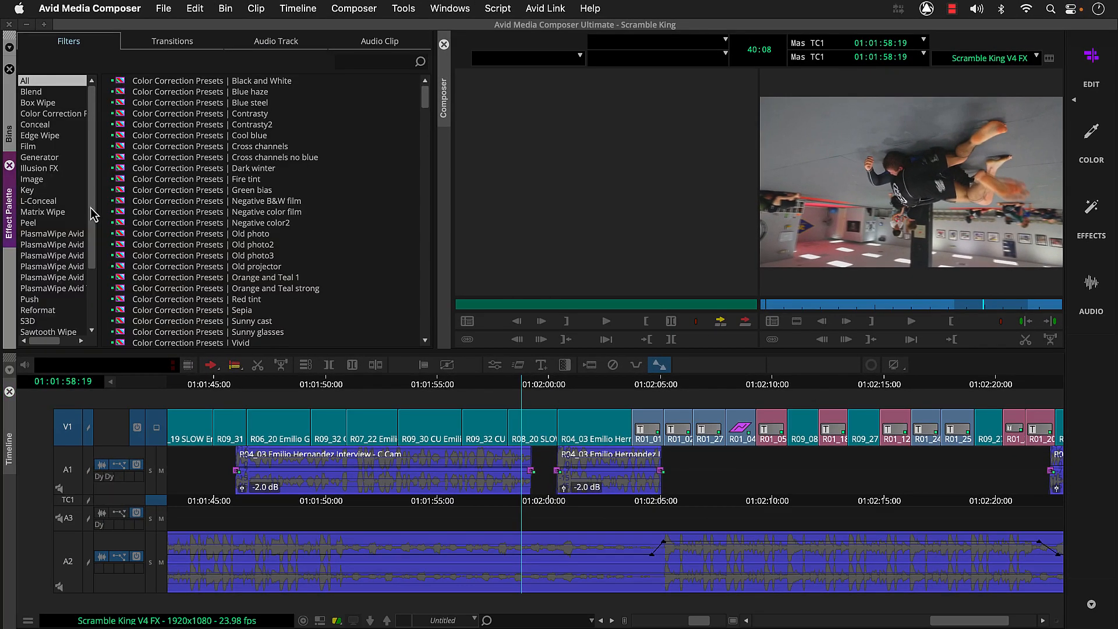
Step: Show the Timewarp category in the Effect Palette, listing Speed Boost and Trim To Fill
scroll("down", 3)
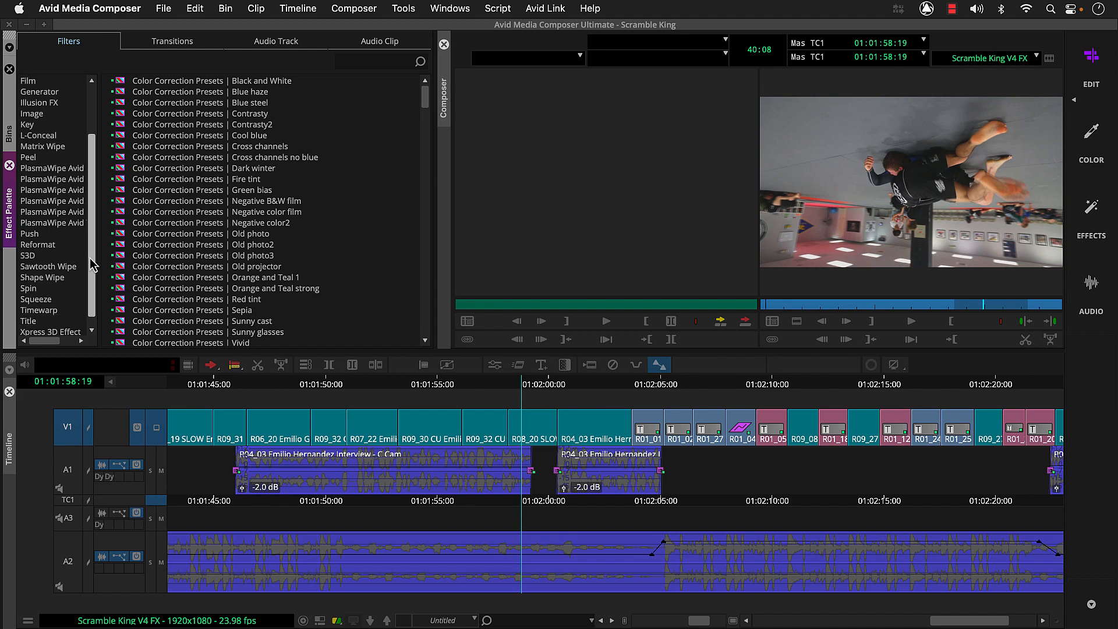
left_click(38, 310)
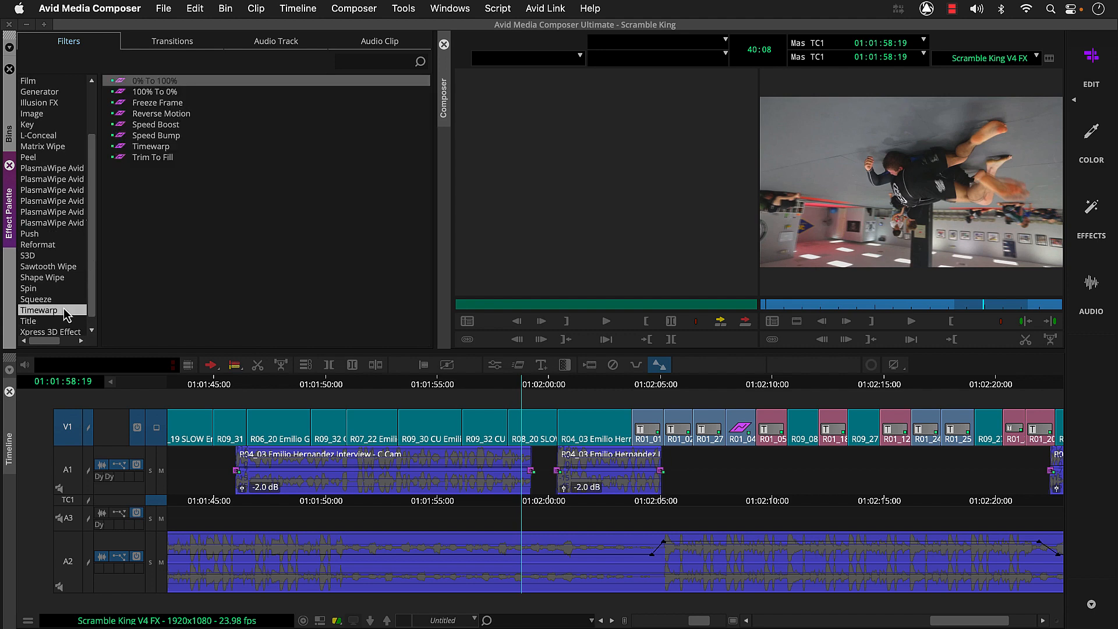
left_click(152, 147)
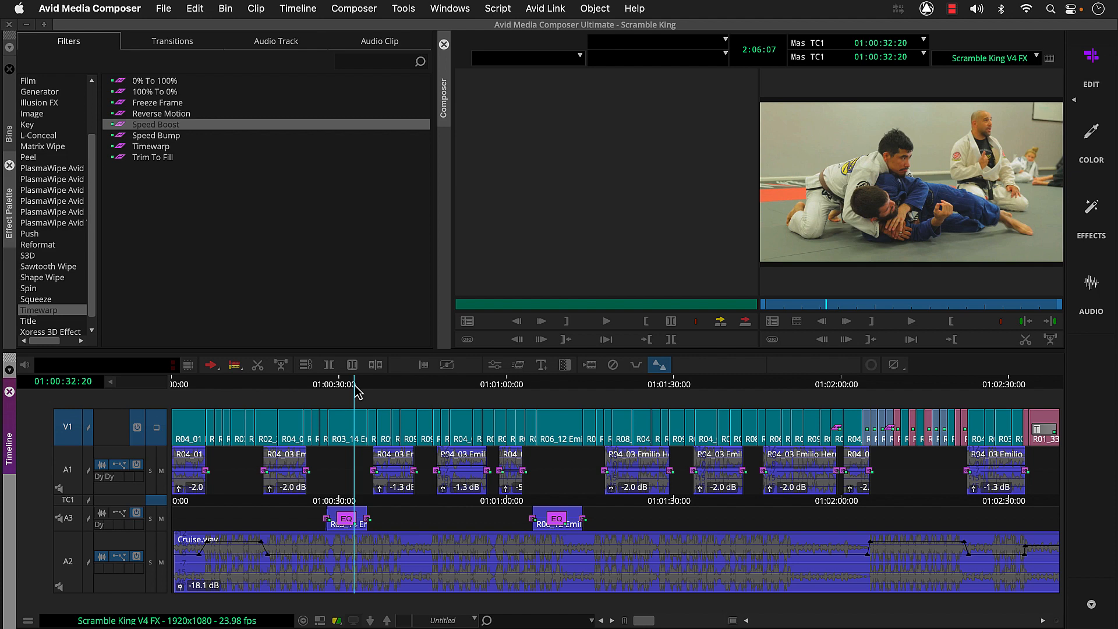
Step: Park on the shot near 01:00:40 and bring up the Correction mode settings
left_click(386, 383)
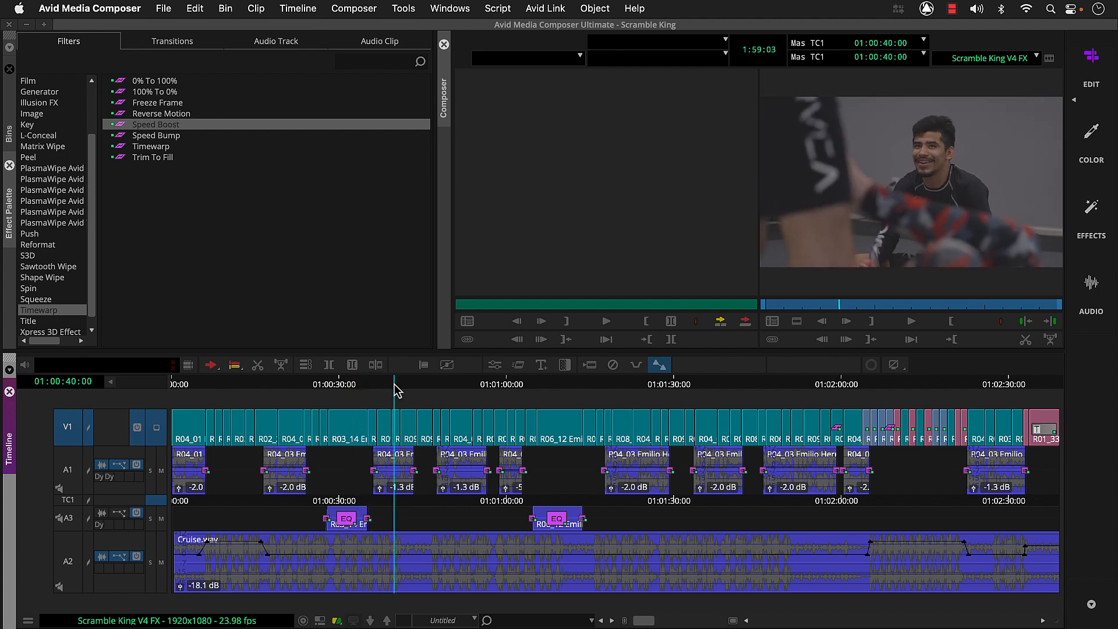
mouse_move(61, 135)
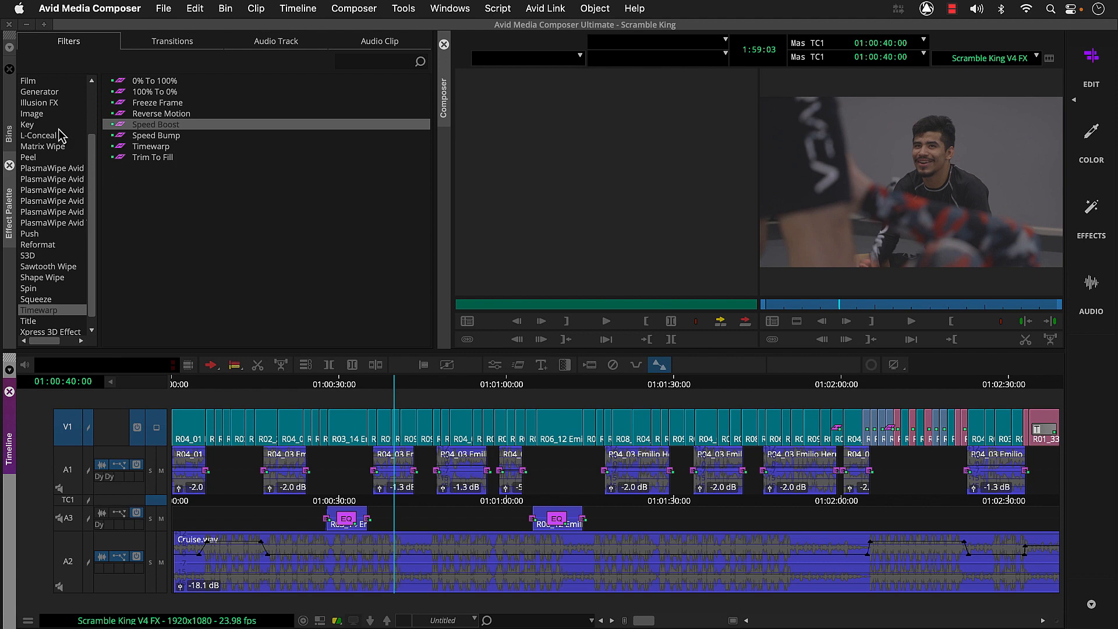
left_click(32, 113)
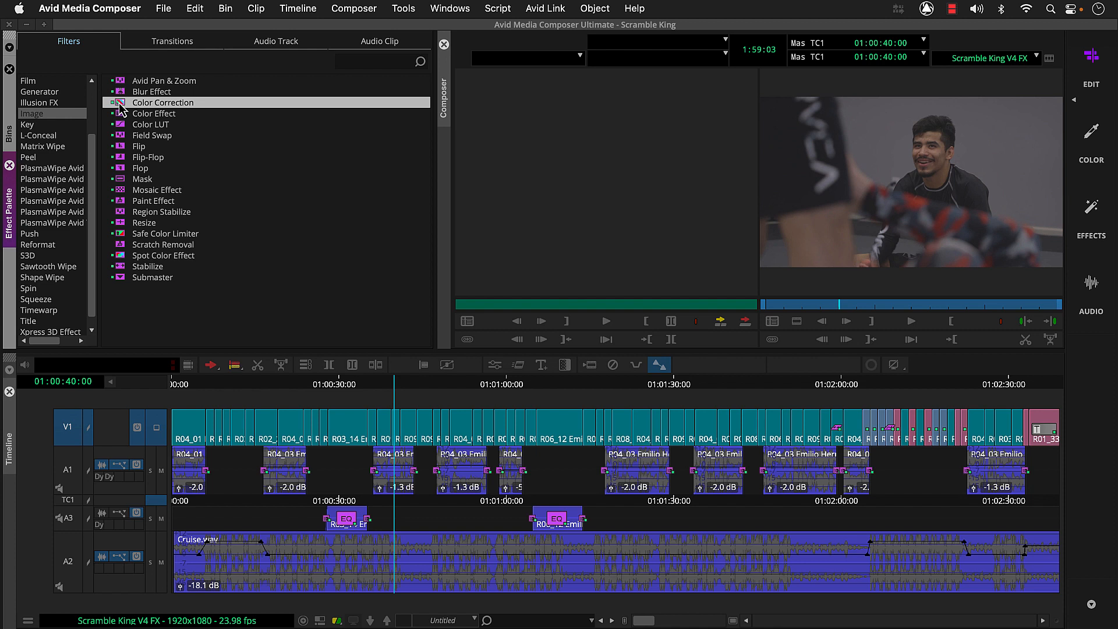
mouse_move(141, 75)
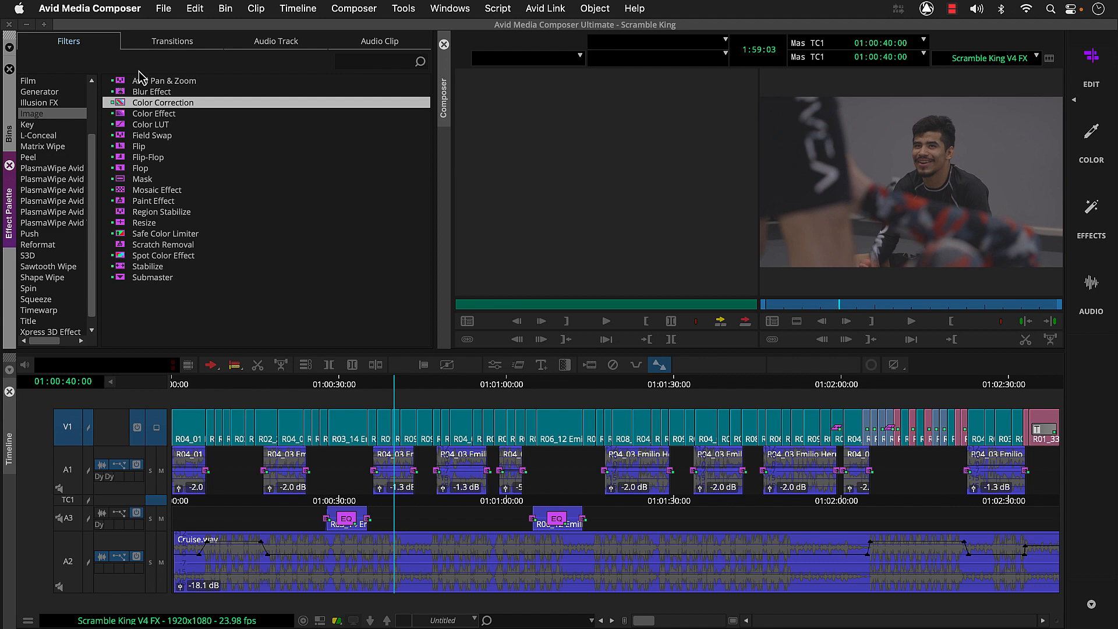
left_click(163, 9)
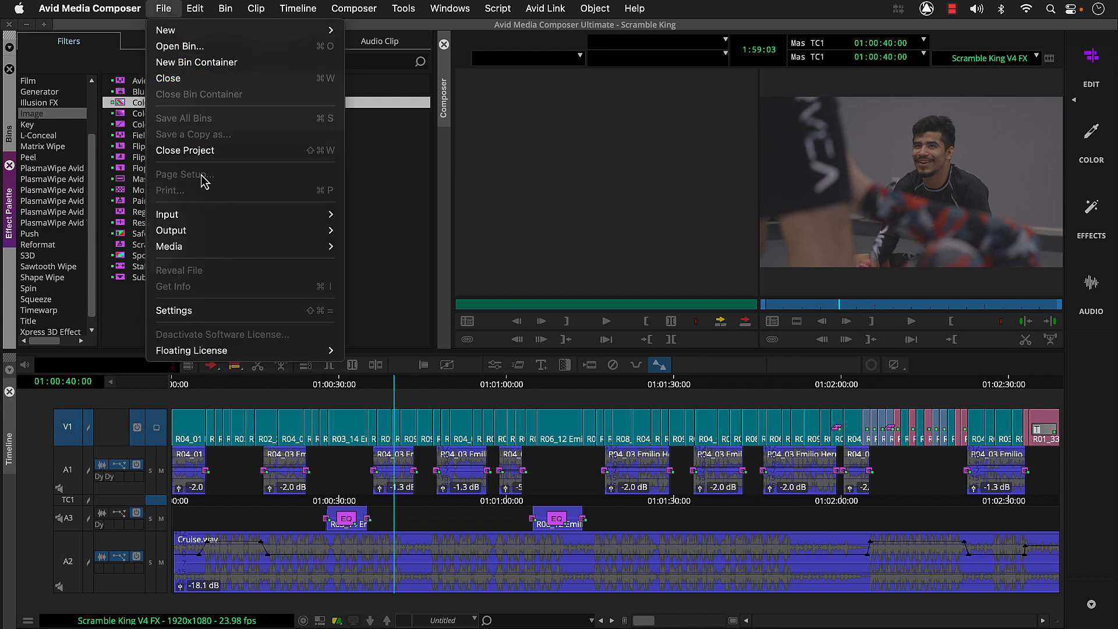
left_click(174, 310)
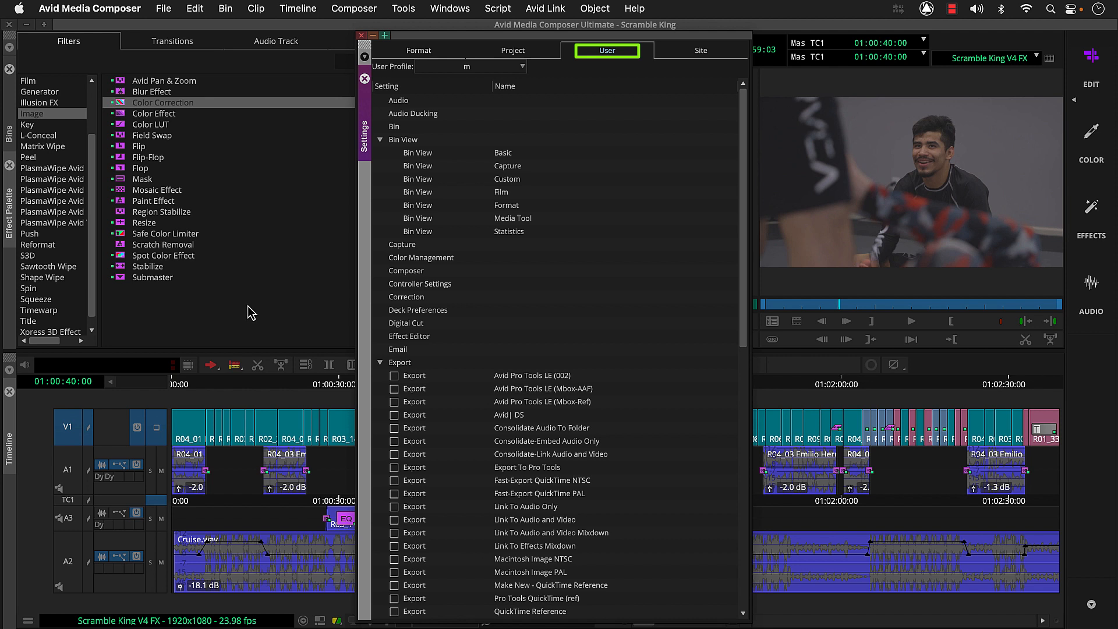
double_click(406, 297)
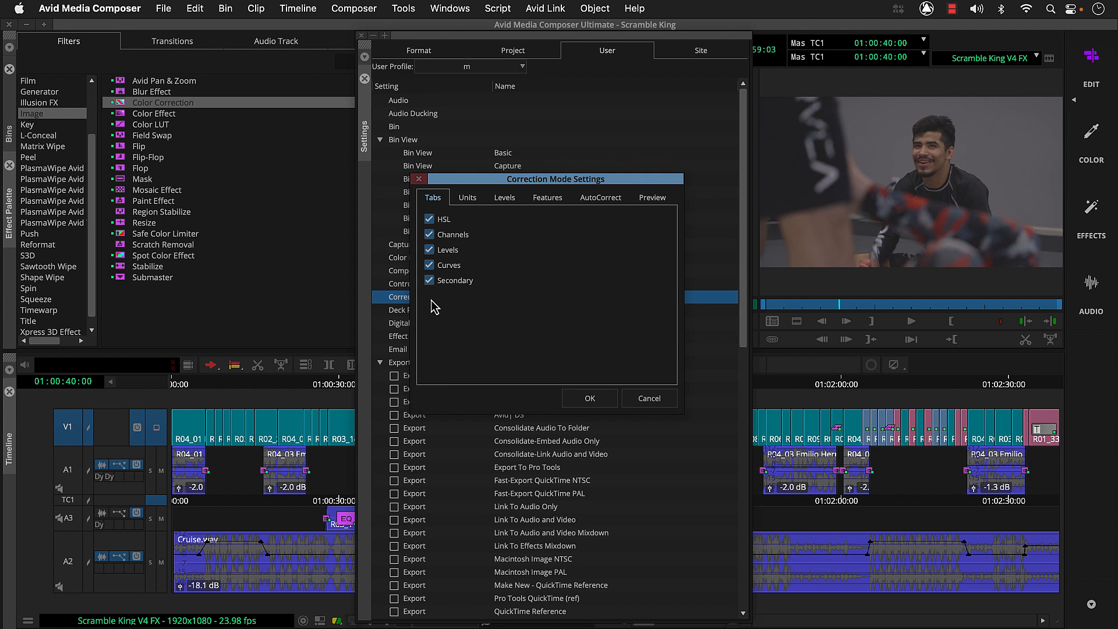
mouse_move(558, 229)
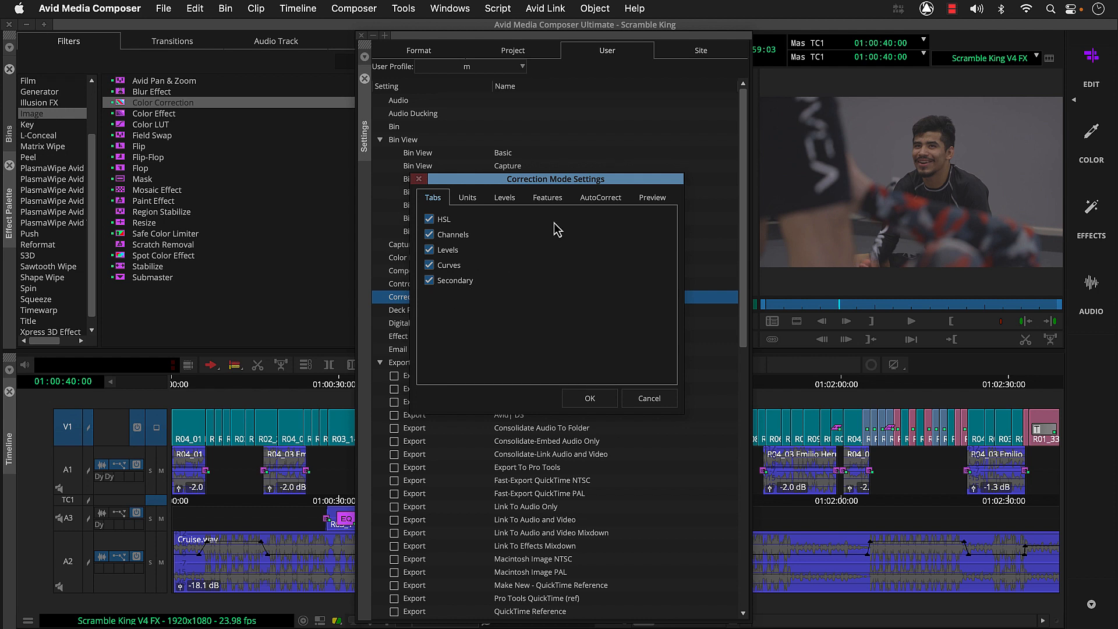
Step: Set AutoCorrect to HSL Auto Contrast, then HSL Auto Balance, then Nothing, and confirm
left_click(601, 197)
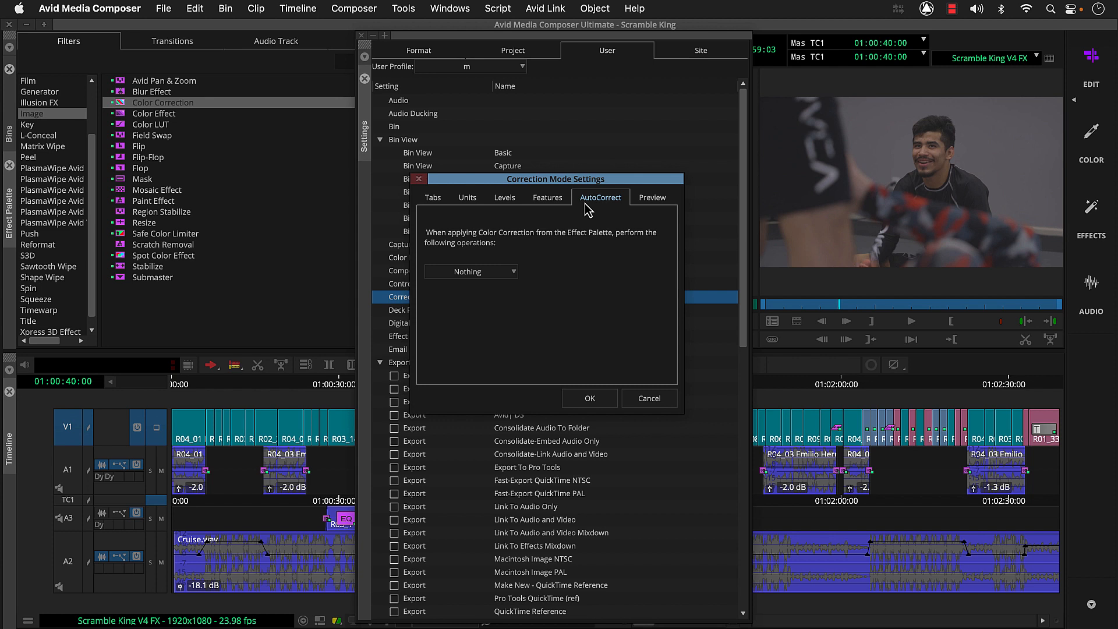
mouse_move(503, 278)
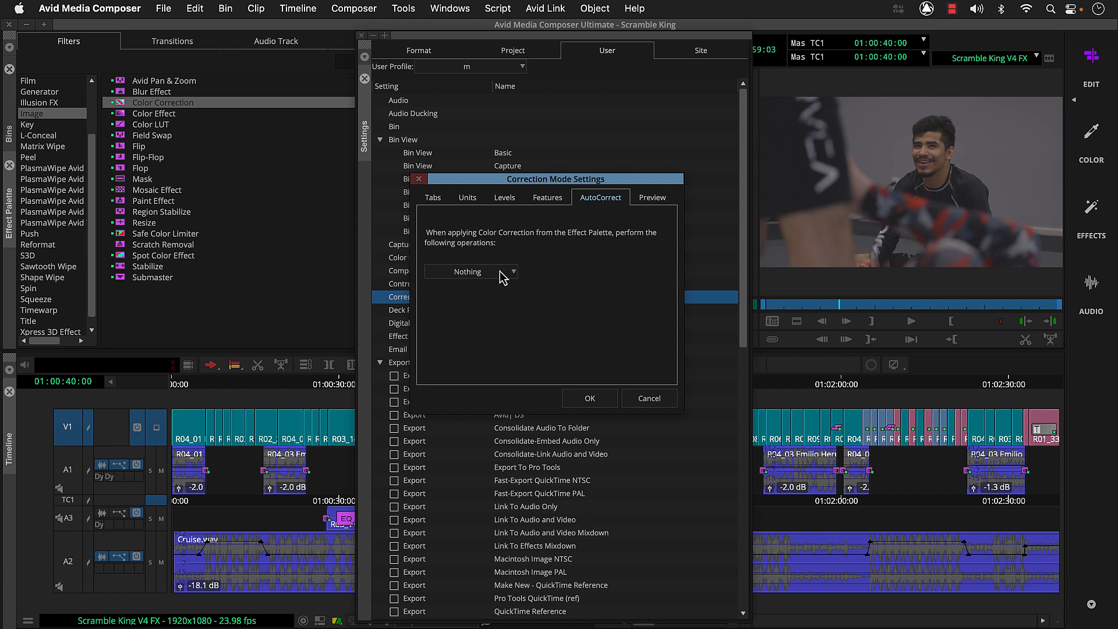
left_click(470, 272)
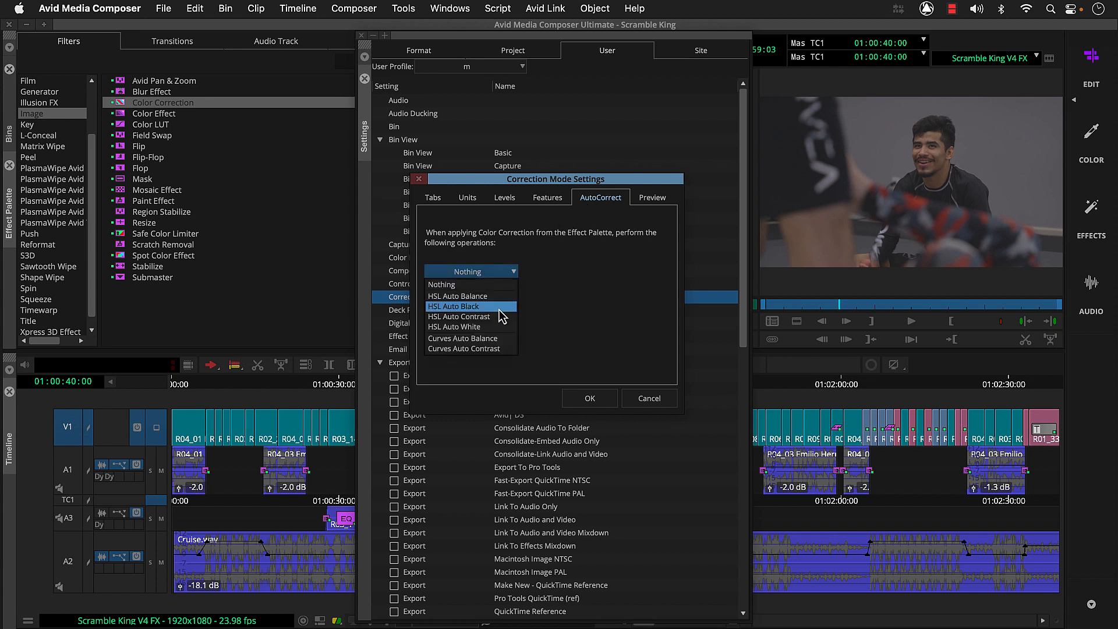
left_click(459, 316)
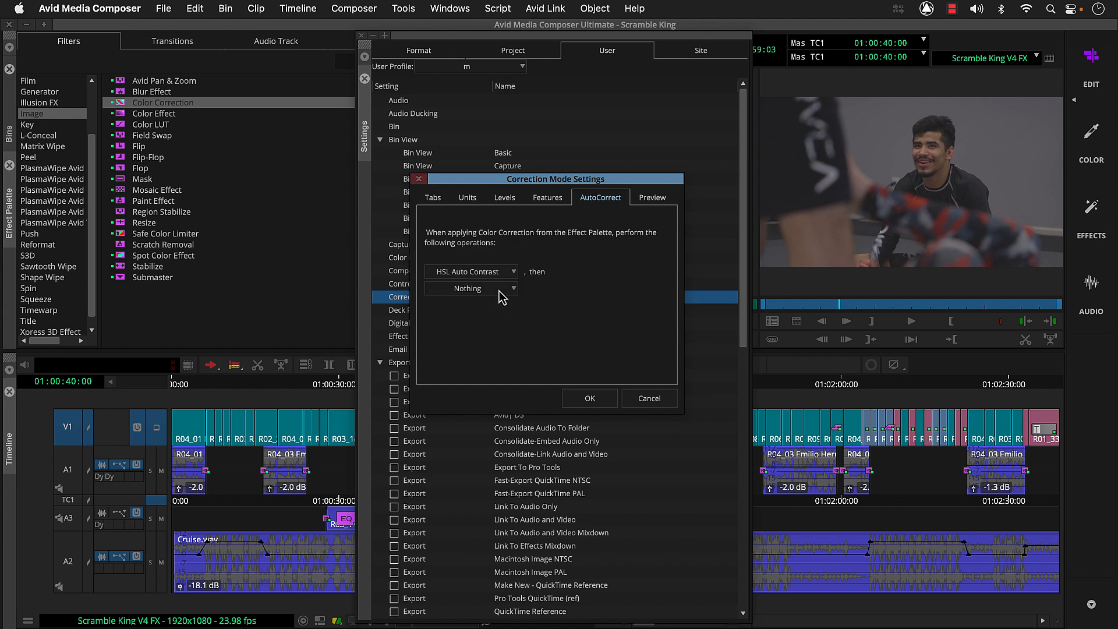
left_click(467, 288)
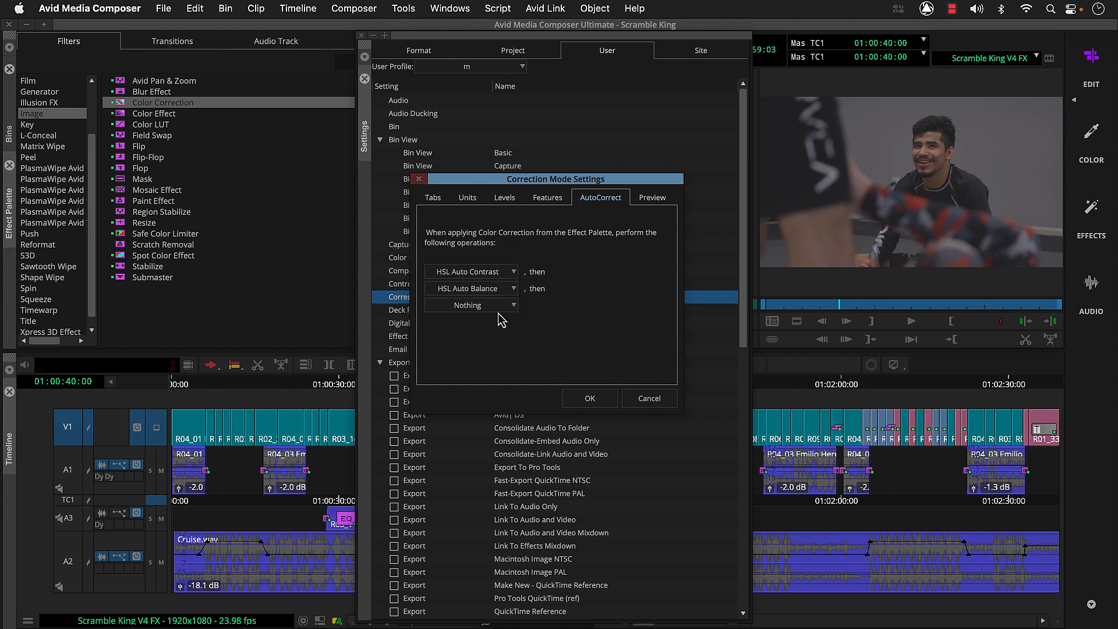
left_click(589, 399)
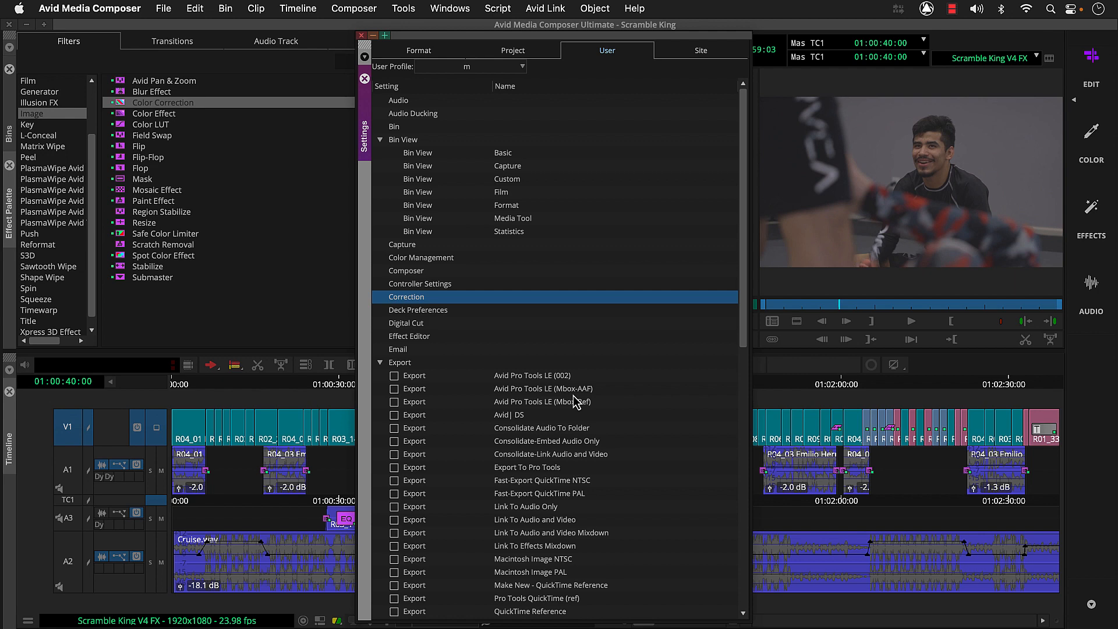
mouse_move(391, 77)
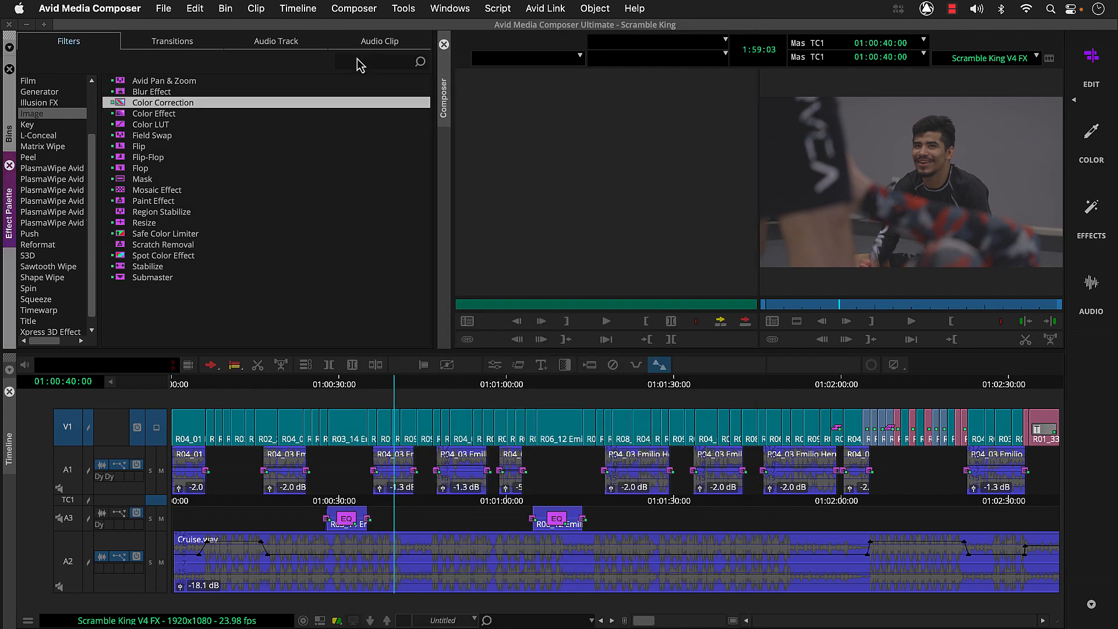
mouse_move(238, 405)
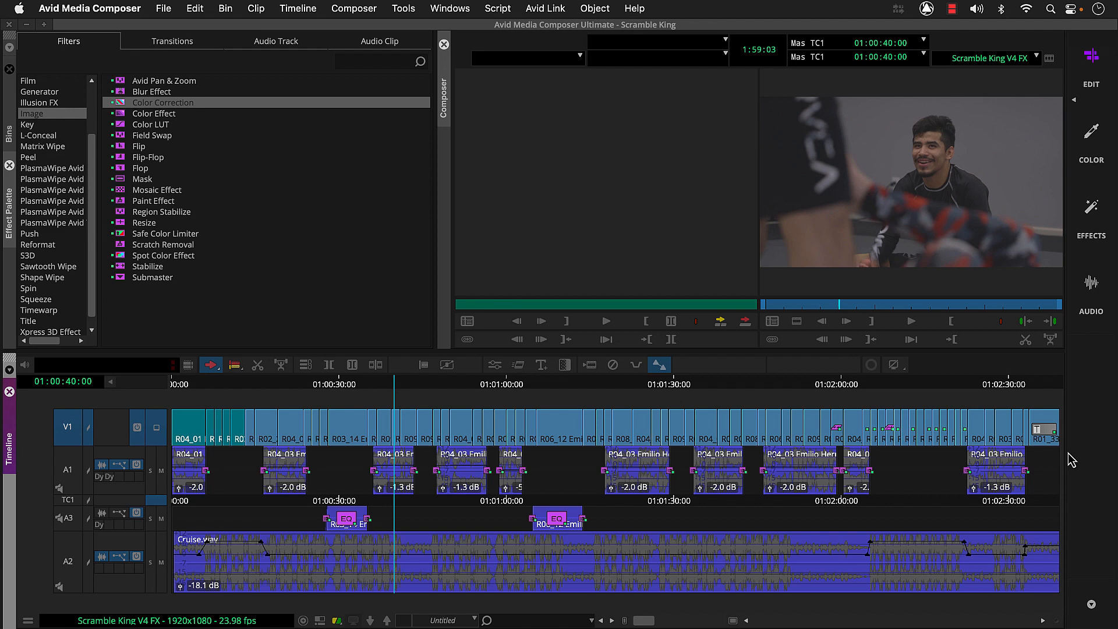
mouse_move(207, 139)
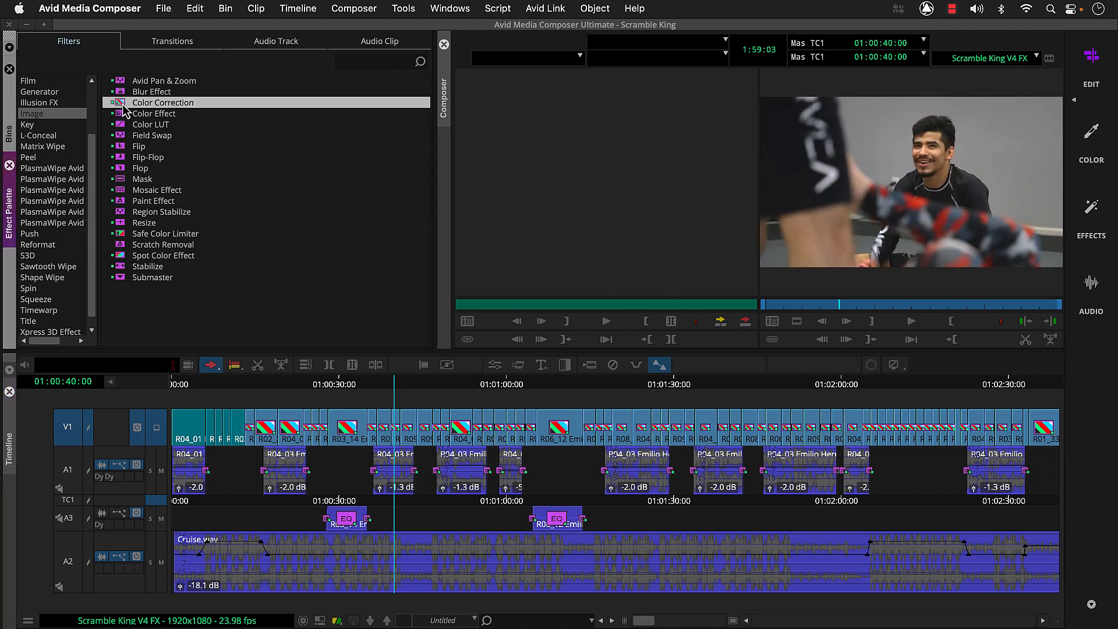
mouse_move(344, 473)
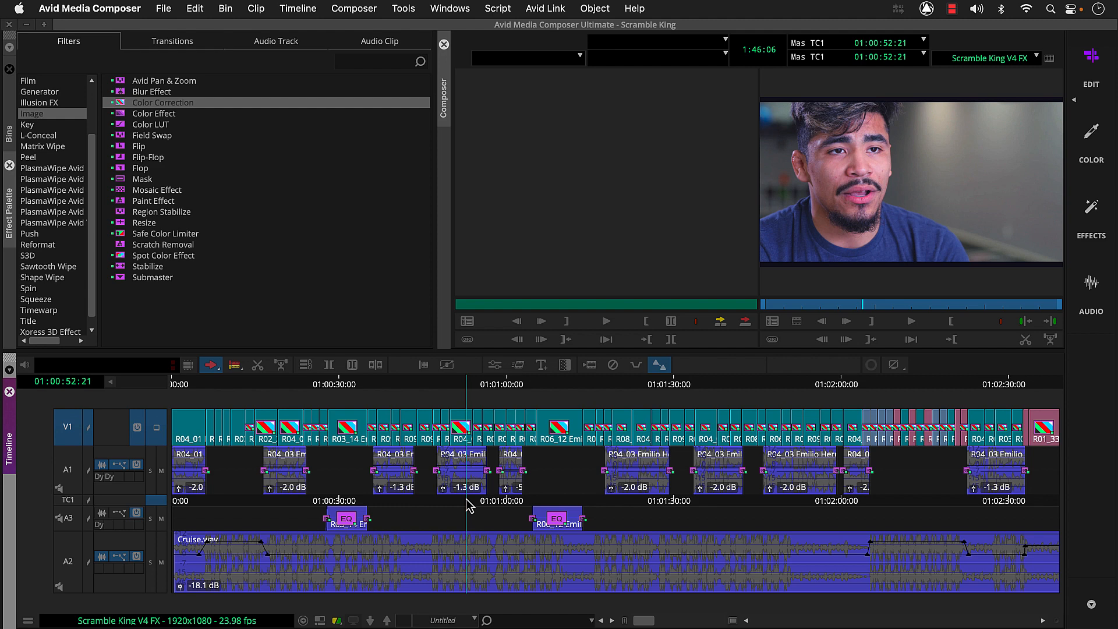
Step: Make the V1 track active and park on the opening interview shot at the sequence start
left_click(68, 426)
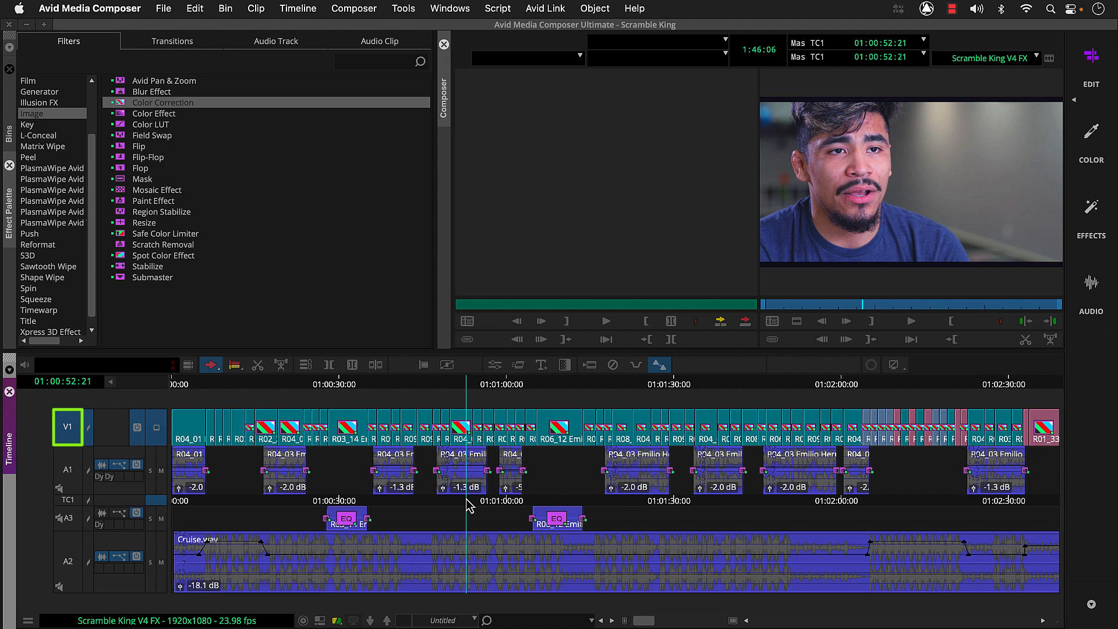
mouse_move(547, 439)
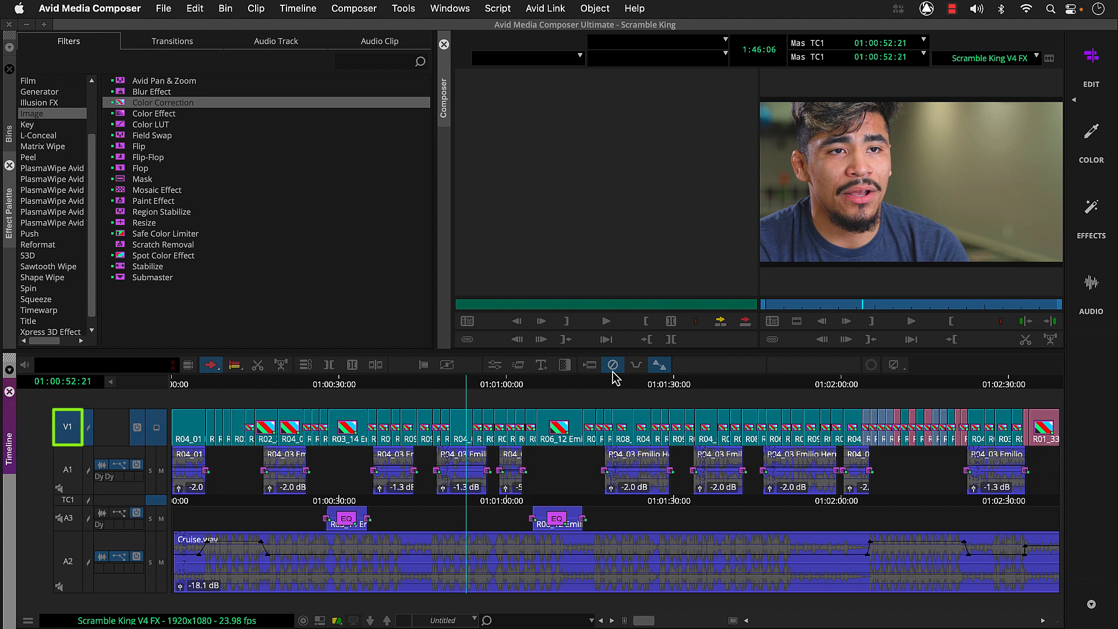
left_click(67, 426)
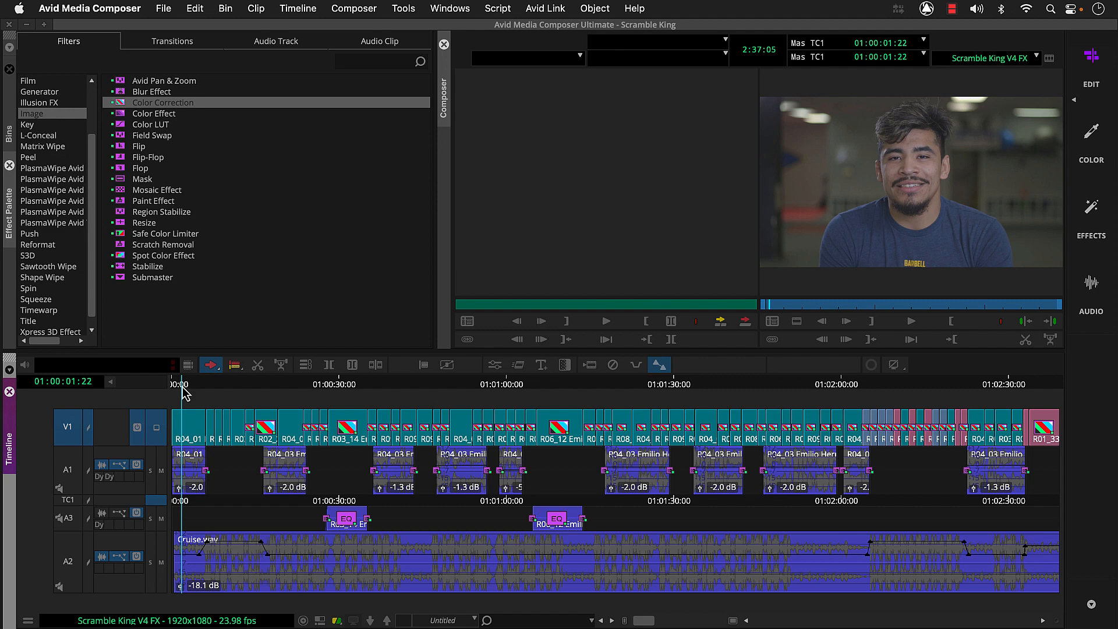
mouse_move(935, 220)
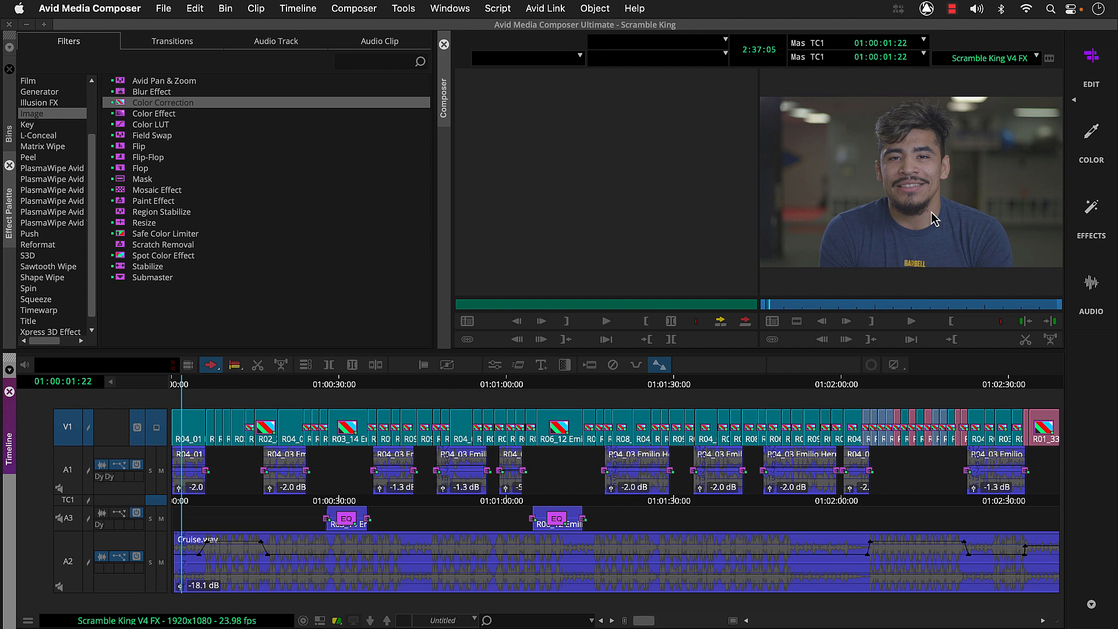
mouse_move(1082, 160)
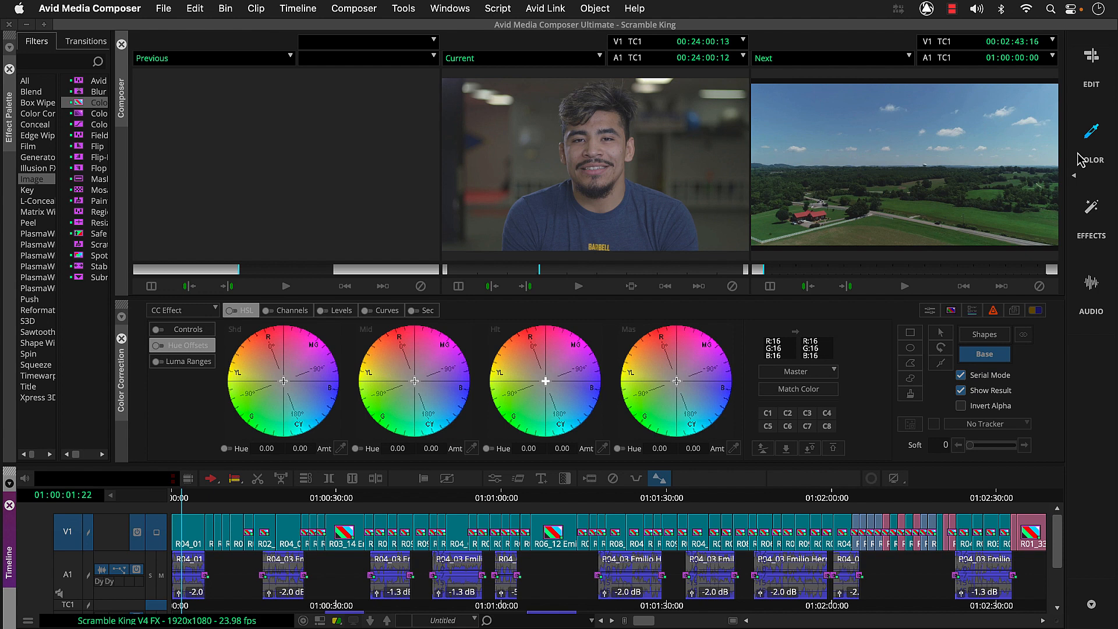
mouse_move(395, 317)
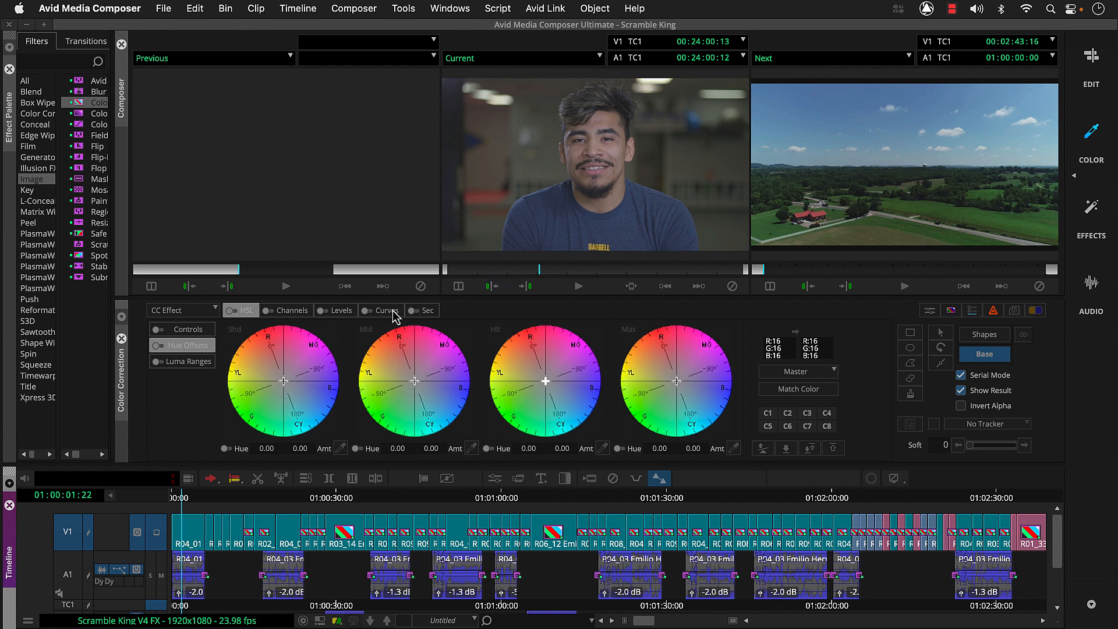
Step: Show the Curves controls and set the brighter interview frame as the colour reference
left_click(384, 310)
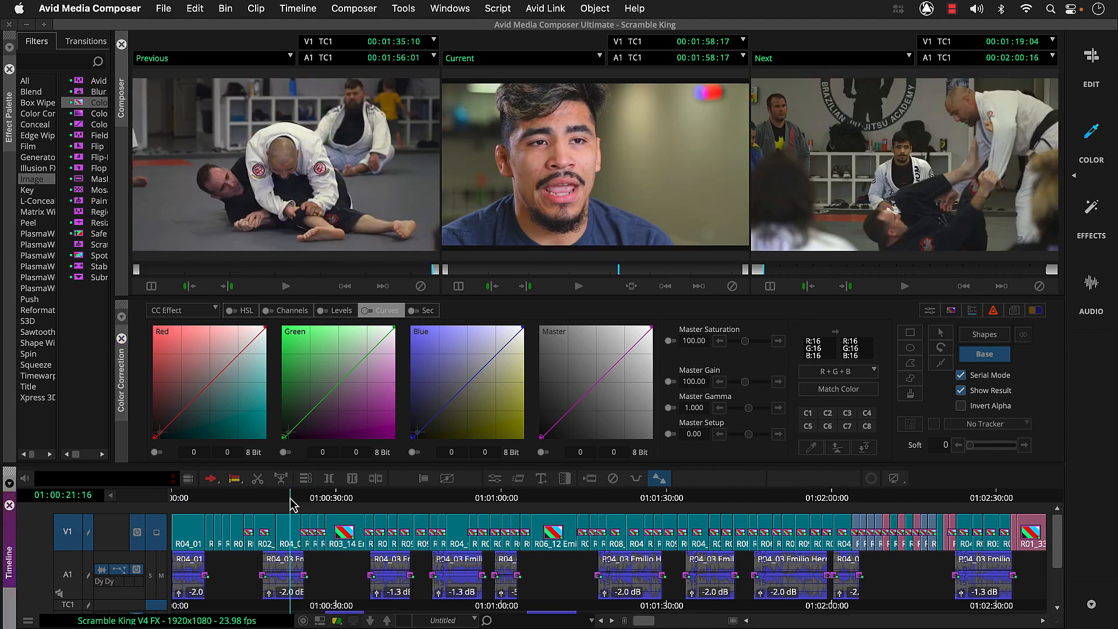
mouse_move(476, 319)
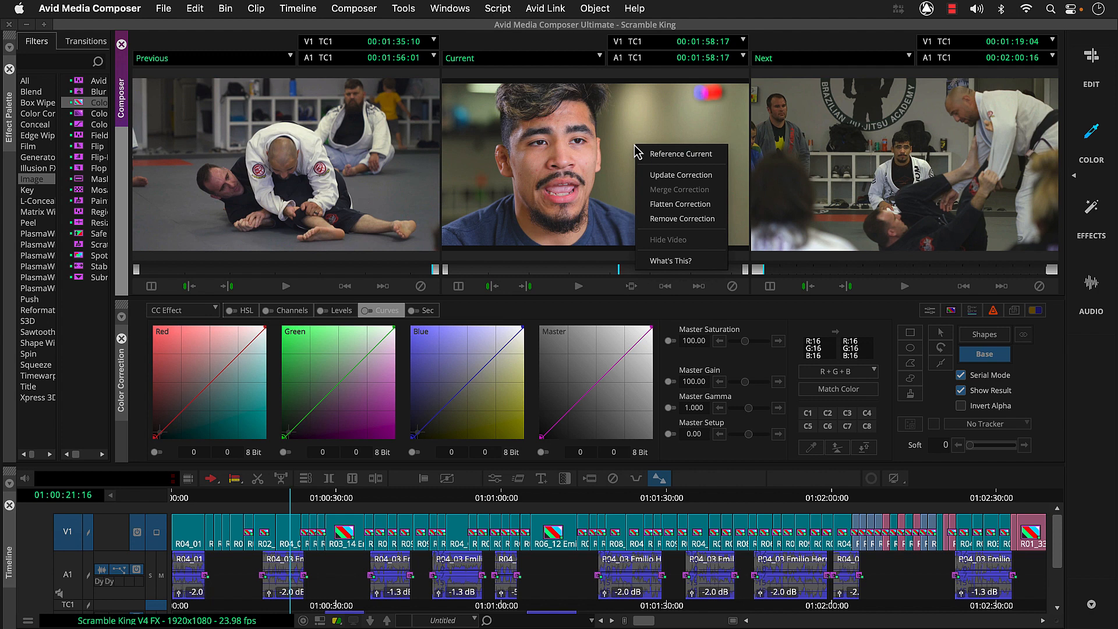
left_click(644, 157)
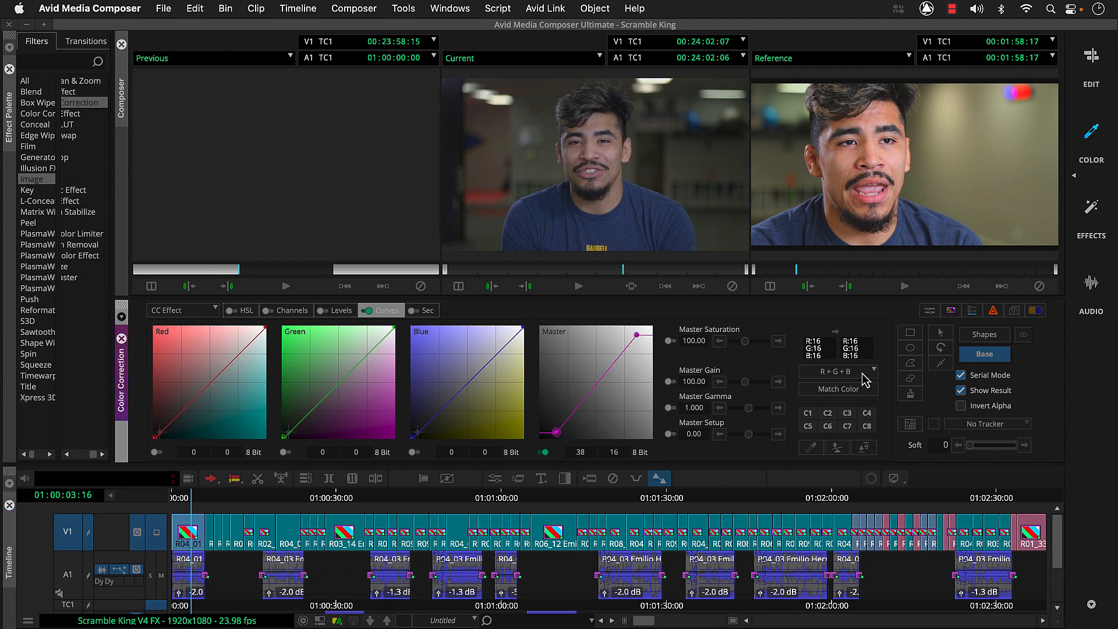
Step: Choose NaturalMatch and sample skin tones from the current and reference interview shots
left_click(838, 371)
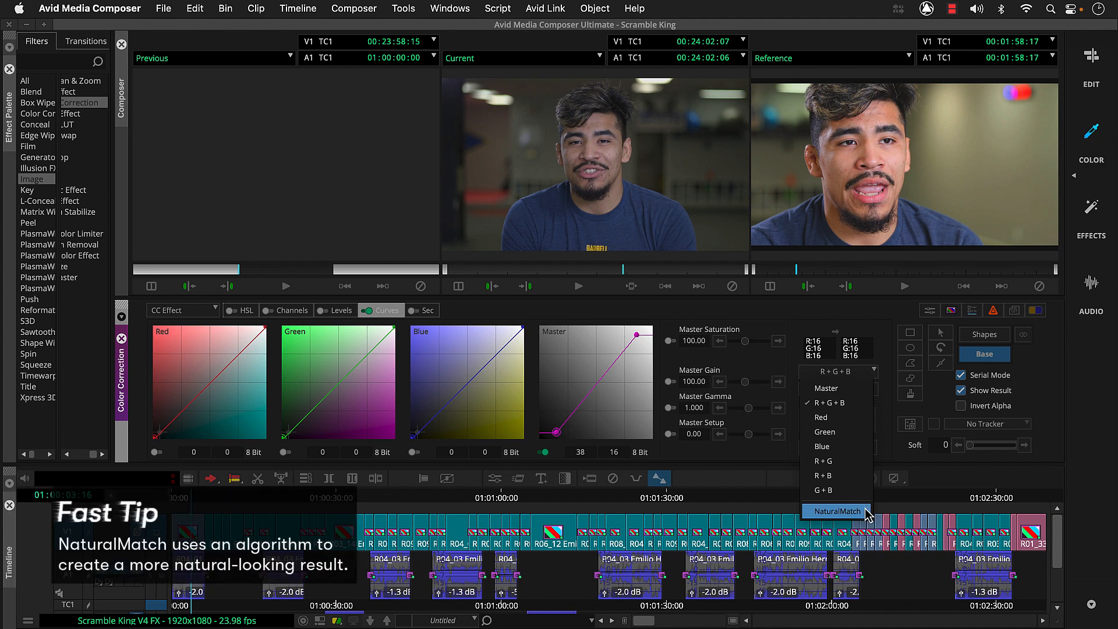
left_click(835, 510)
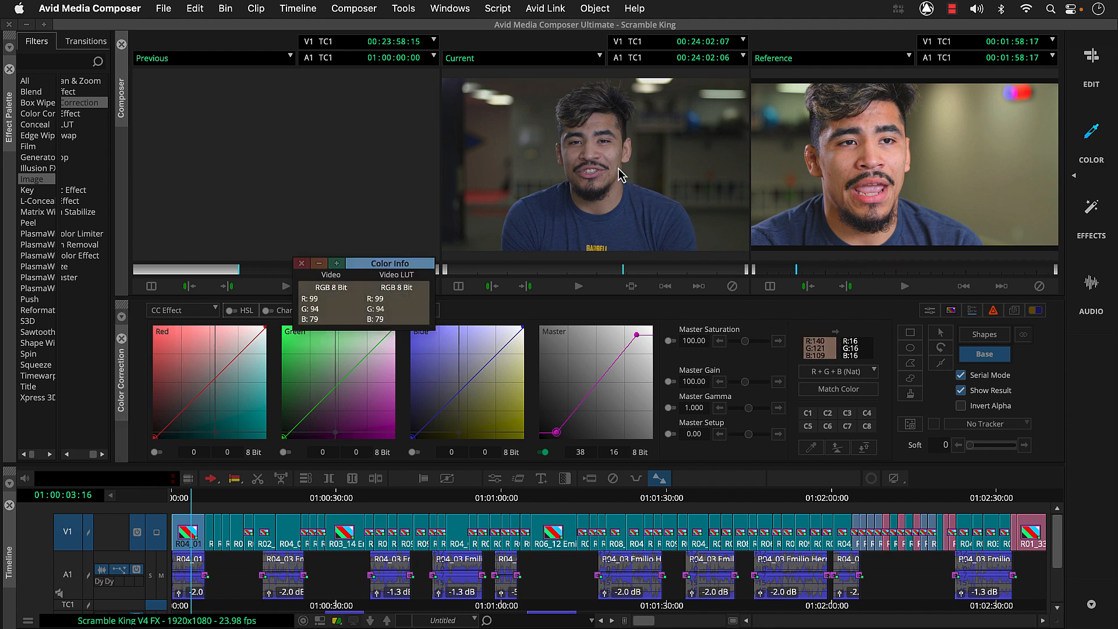
mouse_move(609, 162)
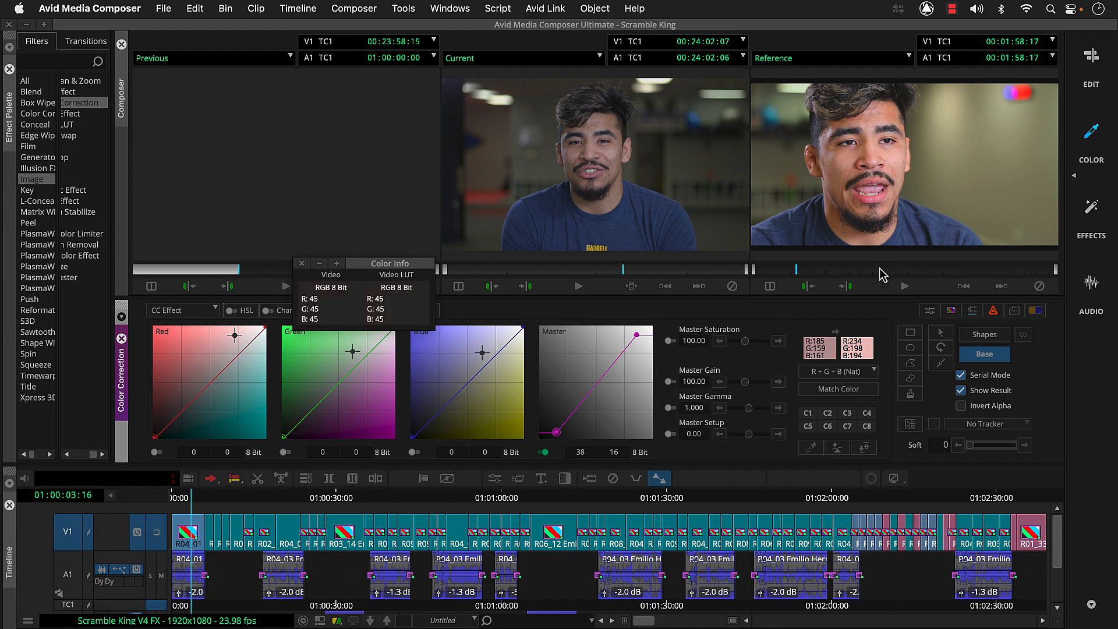
left_click(838, 389)
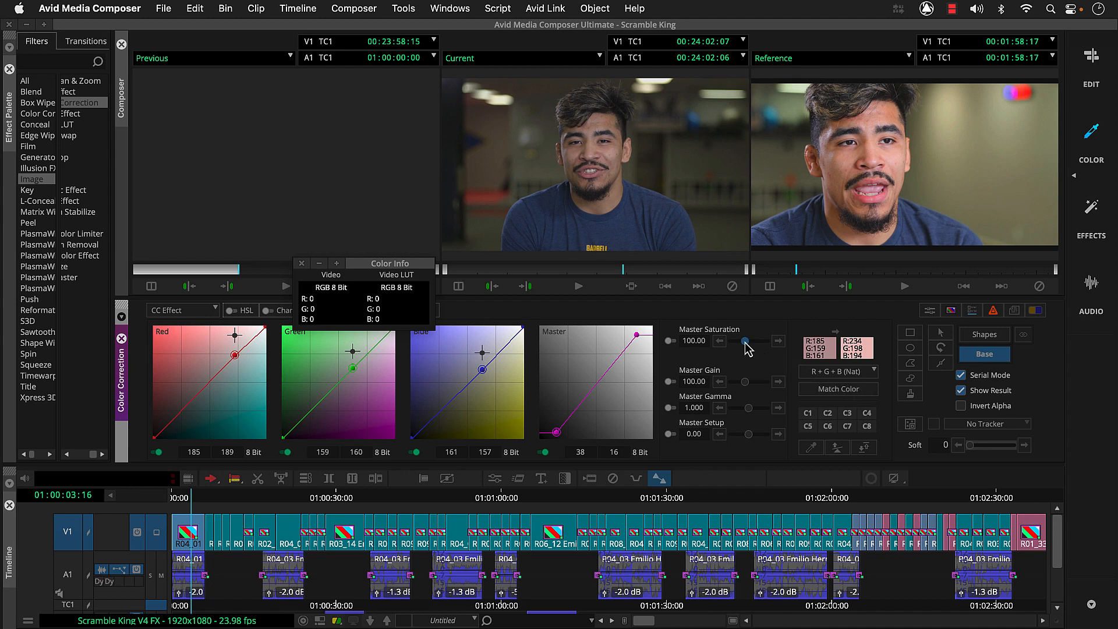
Step: Raise the opening shot's saturation to 122.22, then bring up the gym shot's hue offsets
left_click_drag(747, 341, 747, 342)
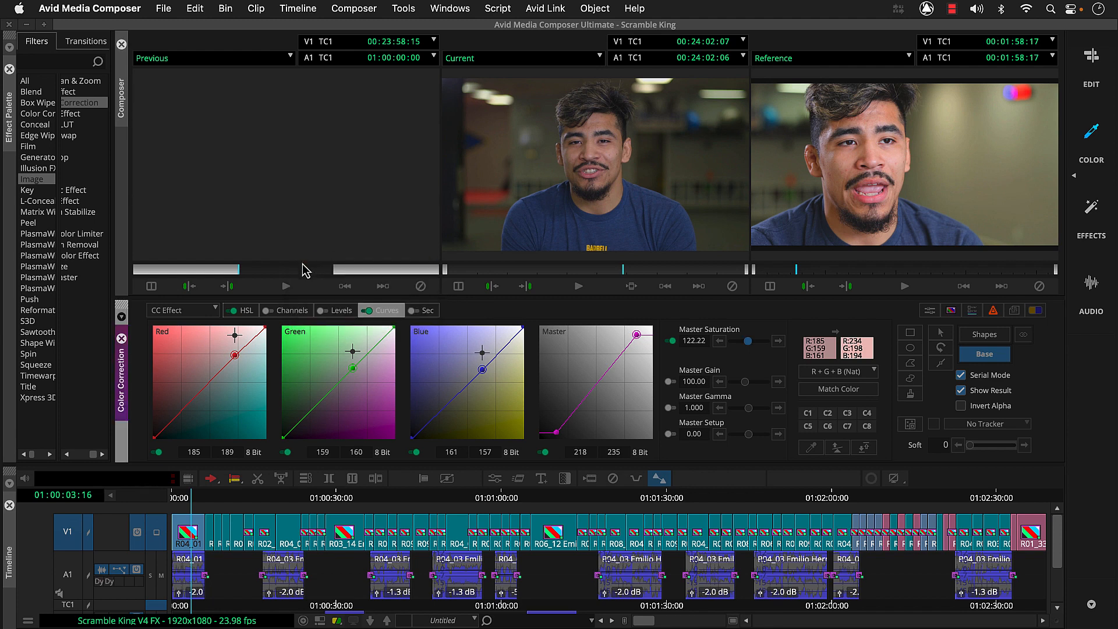
left_click(367, 310)
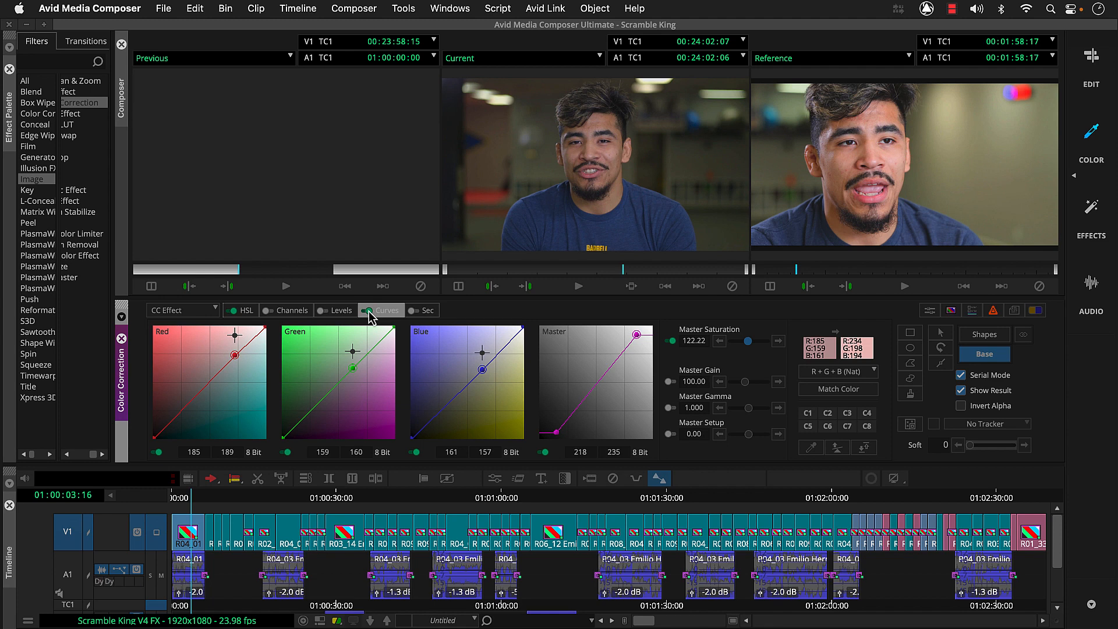
mouse_move(376, 341)
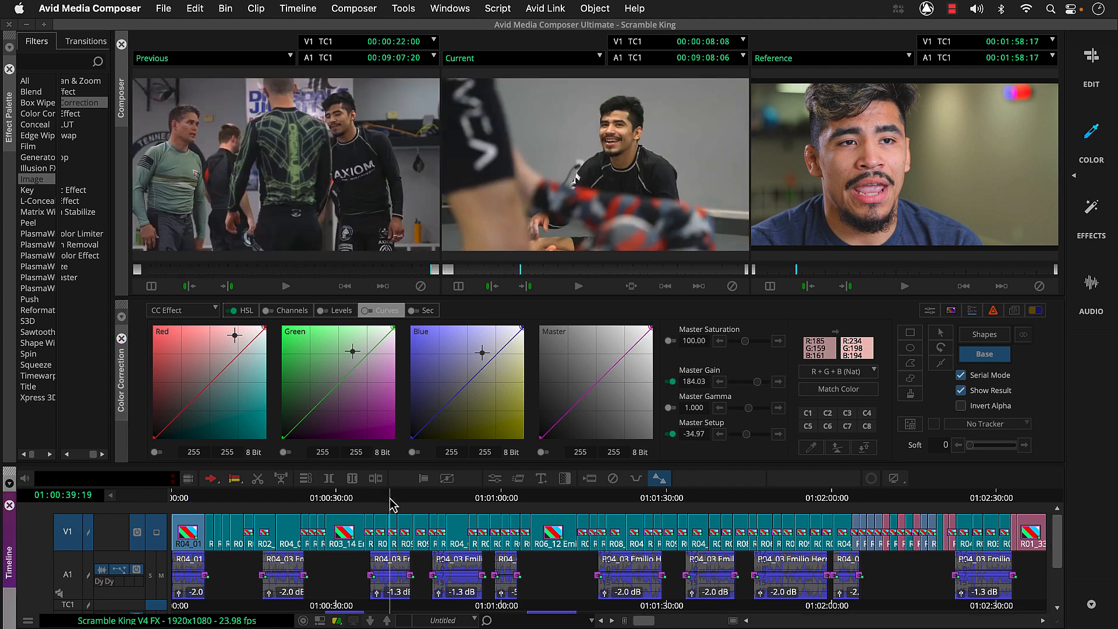
mouse_move(237, 326)
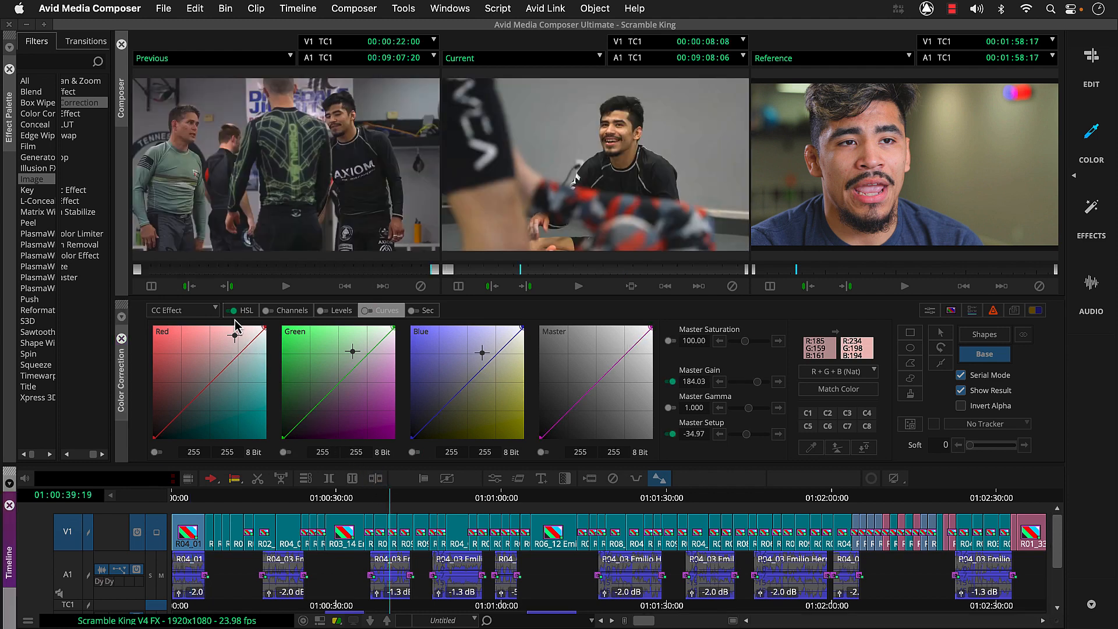
left_click(245, 310)
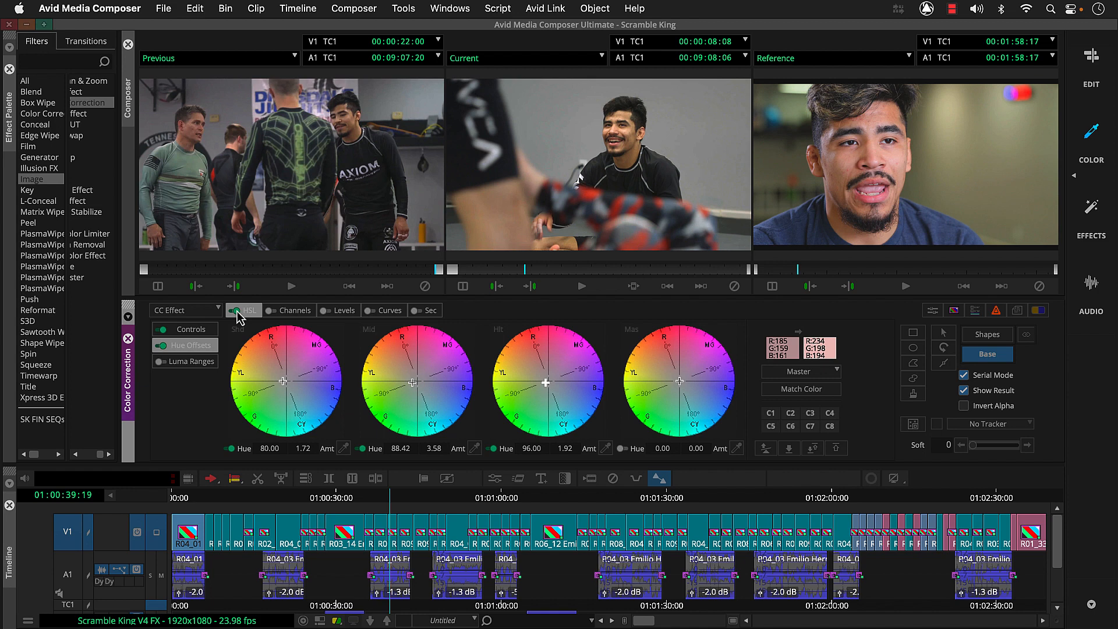
mouse_move(1083, 220)
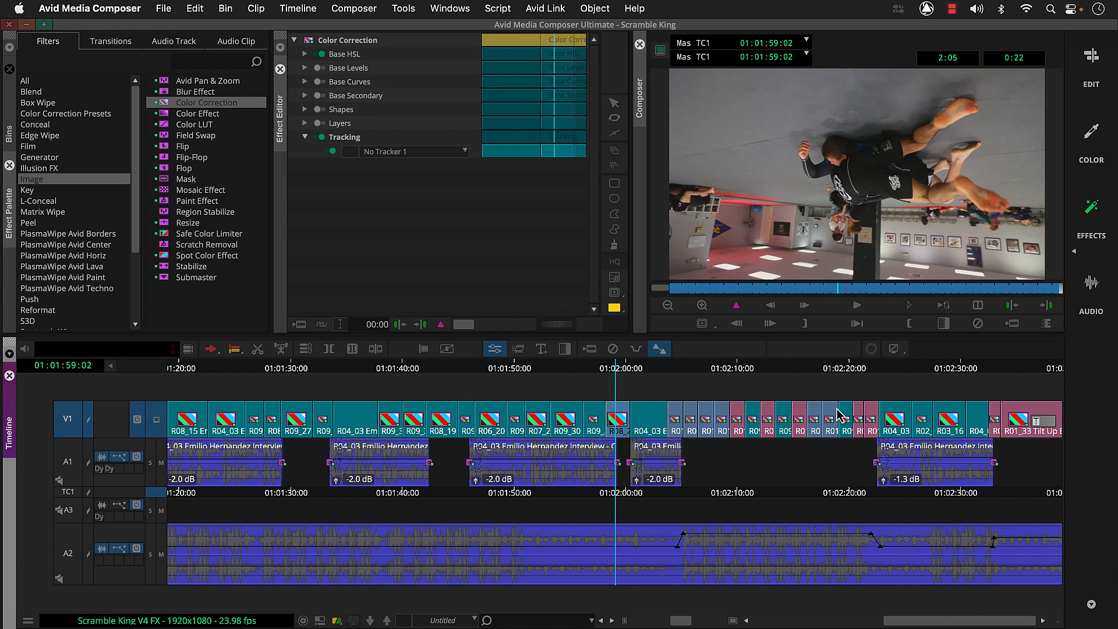
mouse_move(827, 412)
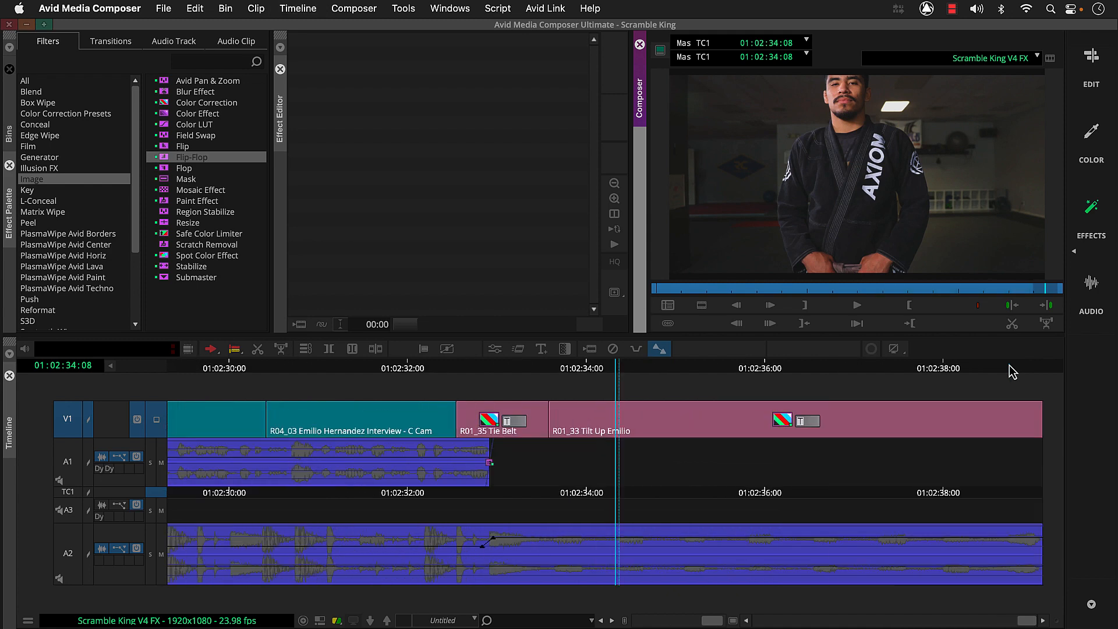
mouse_move(557, 376)
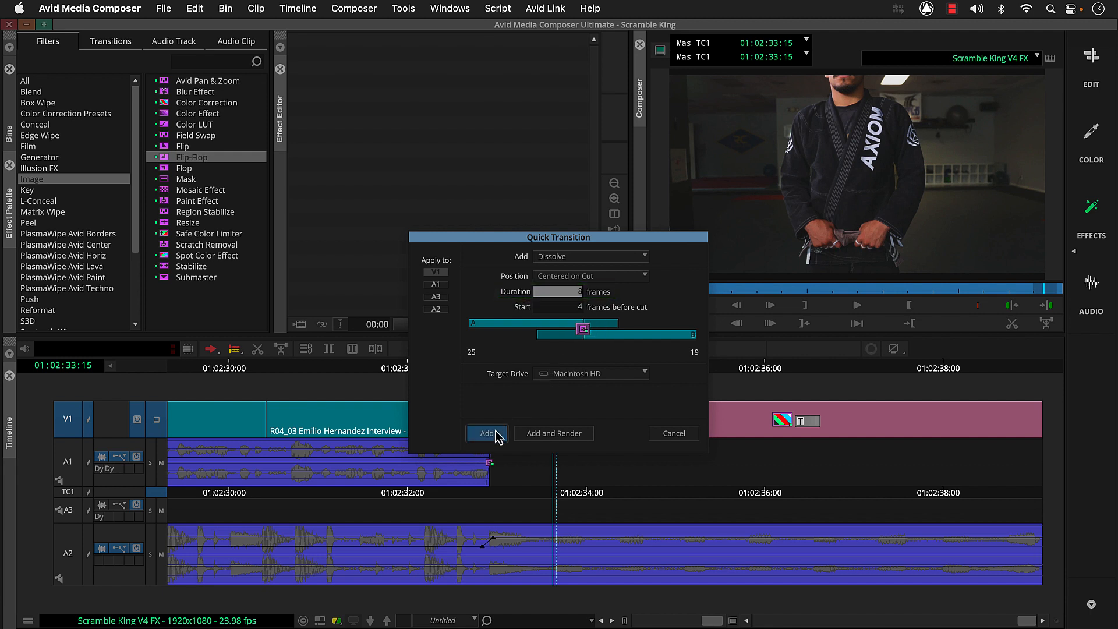
Step: Add a dissolve centered on the cut between Tie Belt and Tilt Up Emilio
left_click(487, 433)
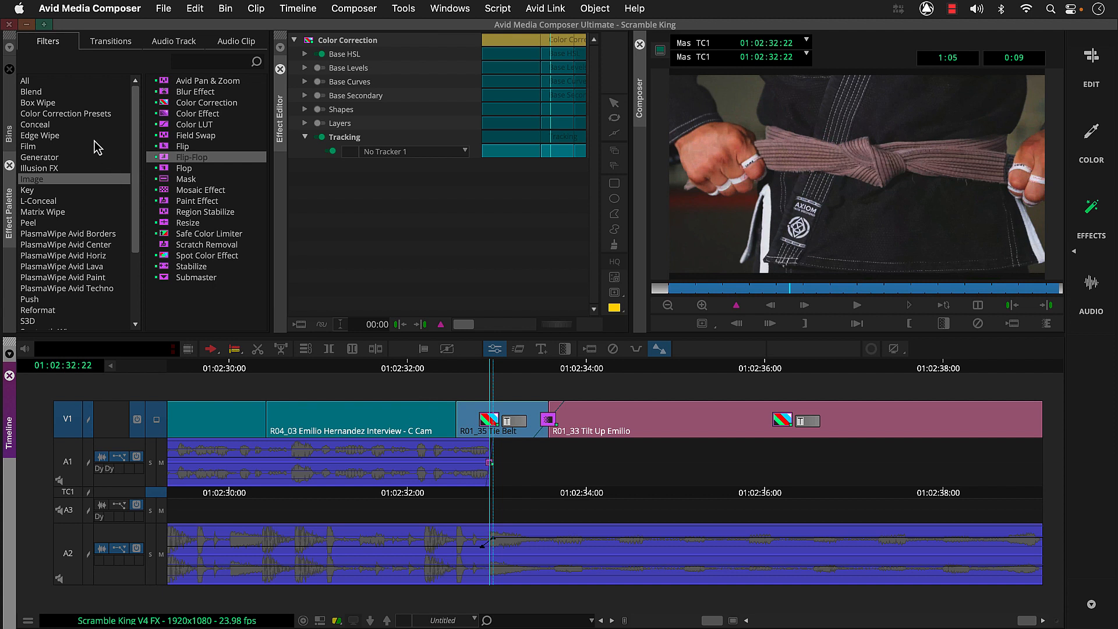
Step: Apply the Blend category's 3D Warp effect to the Tie Belt clip
left_click(32, 91)
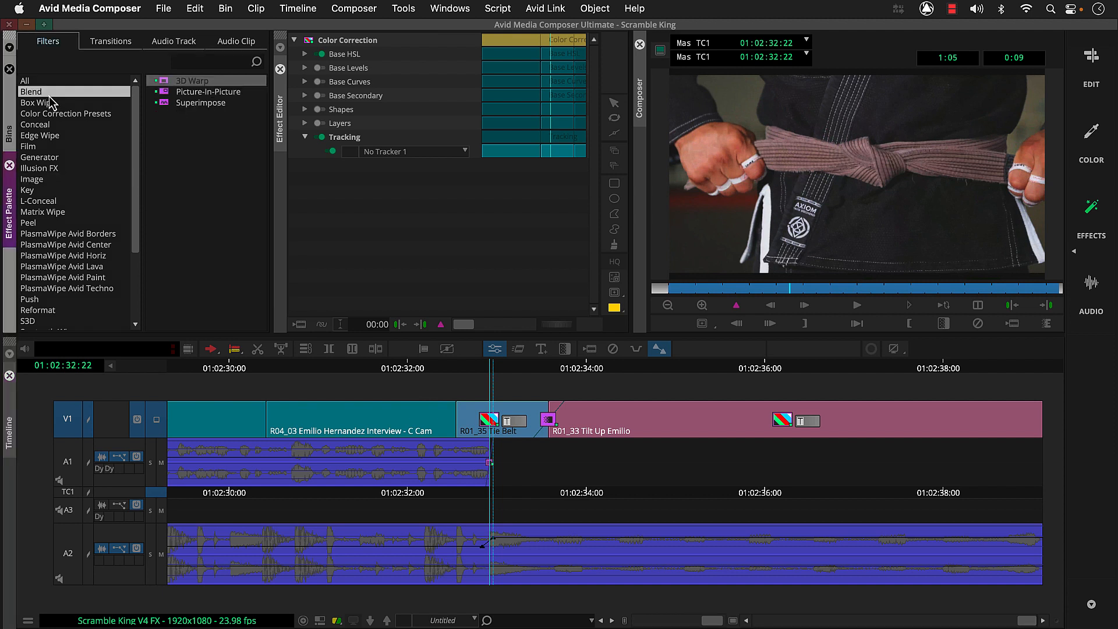
mouse_move(97, 96)
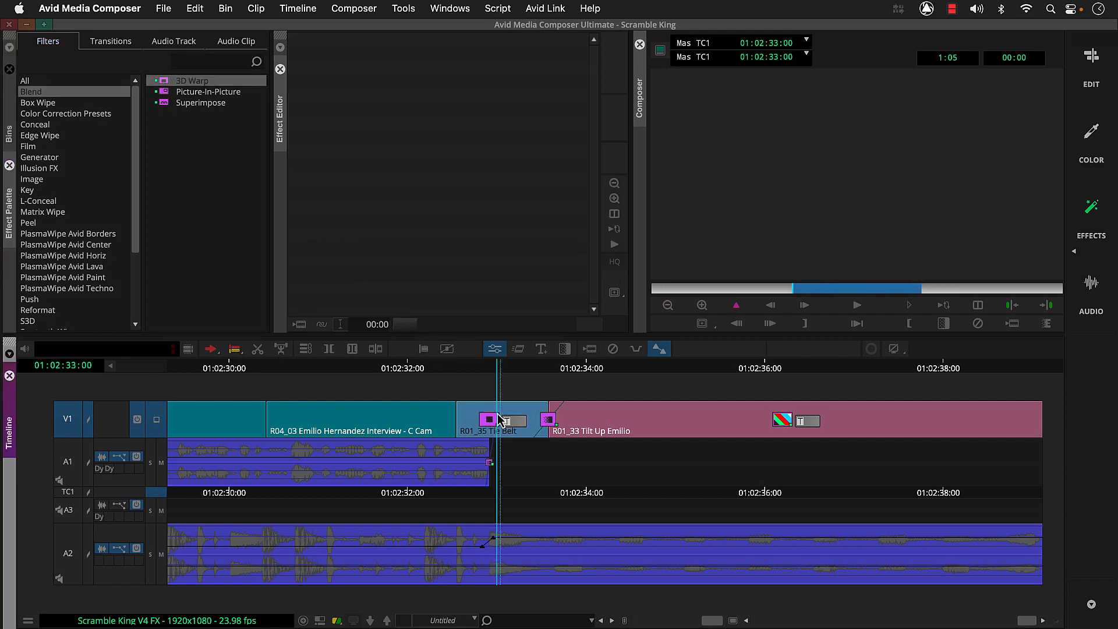
double_click(488, 420)
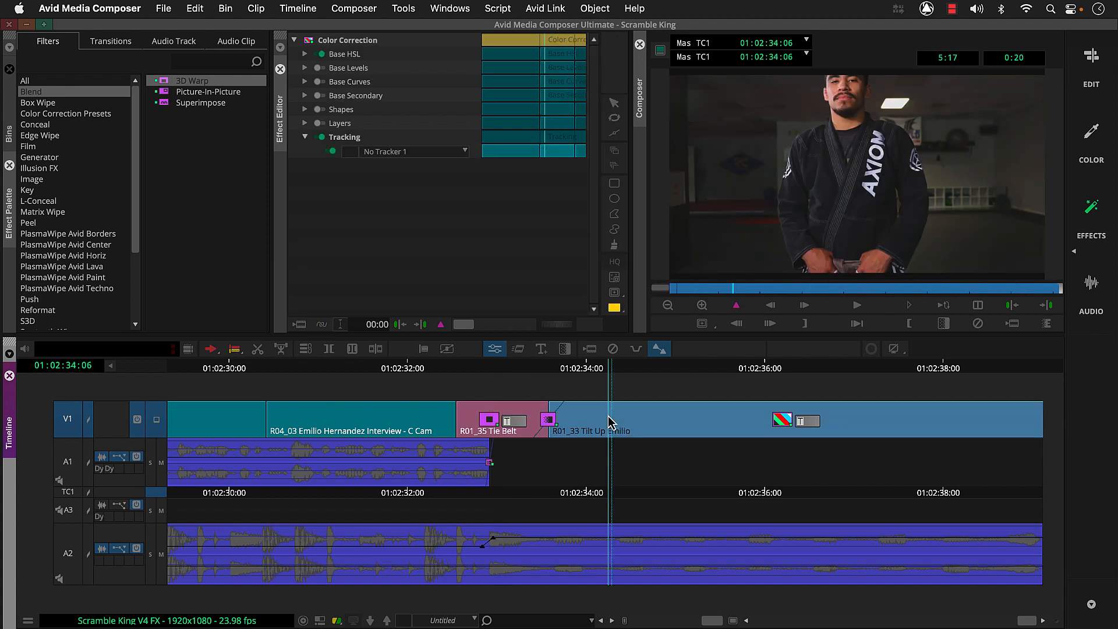
mouse_move(171, 90)
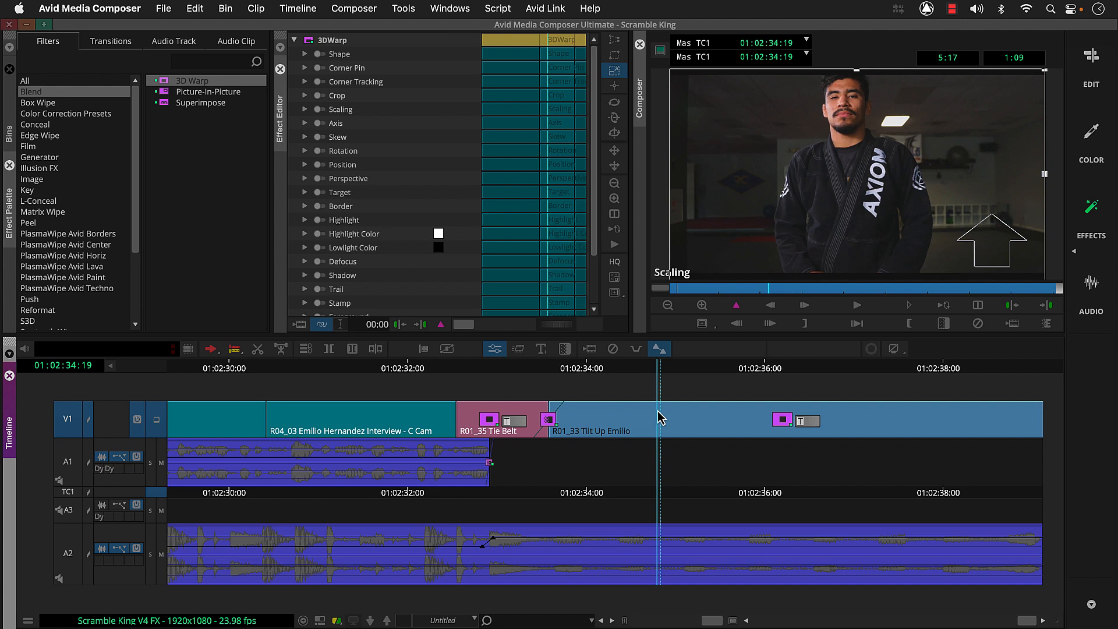
mouse_move(577, 418)
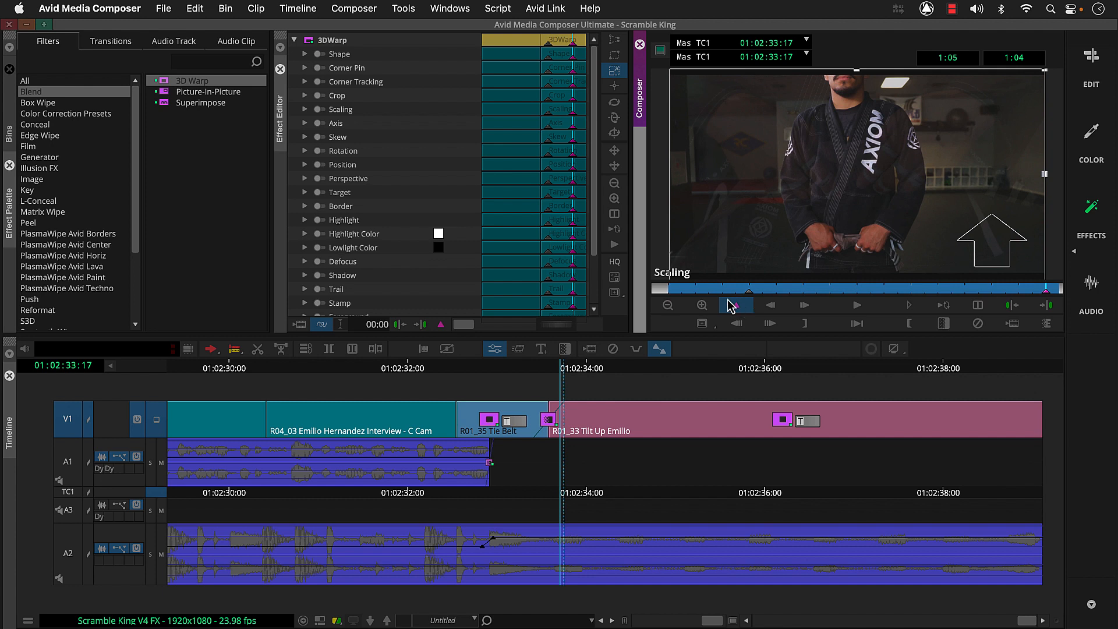
Step: Add a 3D Warp keyframe scaled to 400 with FG Only defocus at 235 horizontal, 245 vertical
left_click(306, 110)
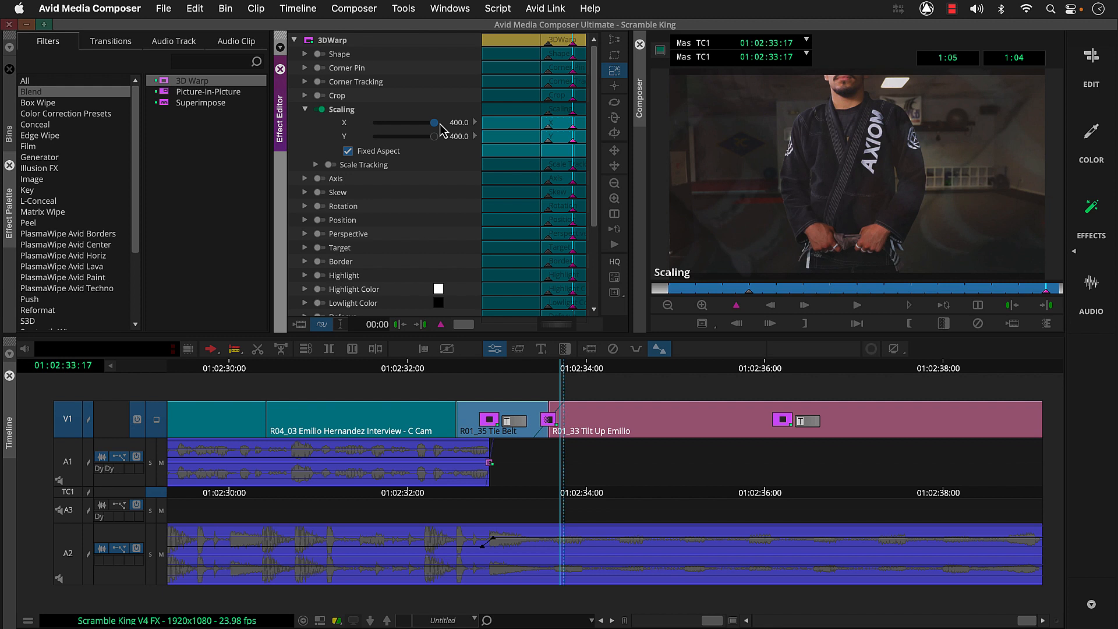
scroll("down", 3)
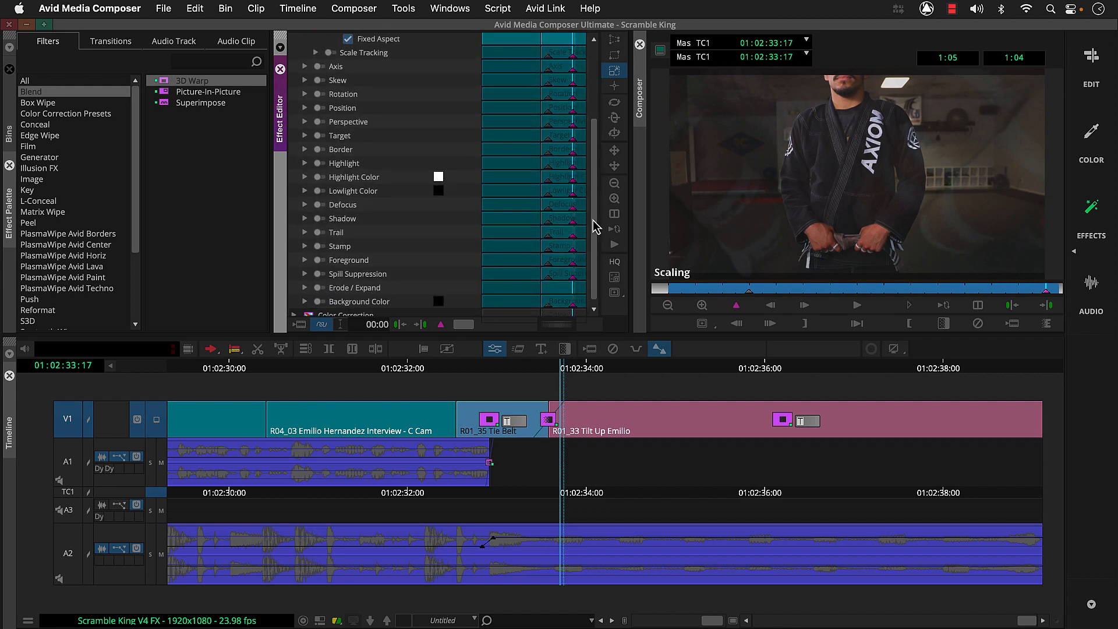
left_click(305, 205)
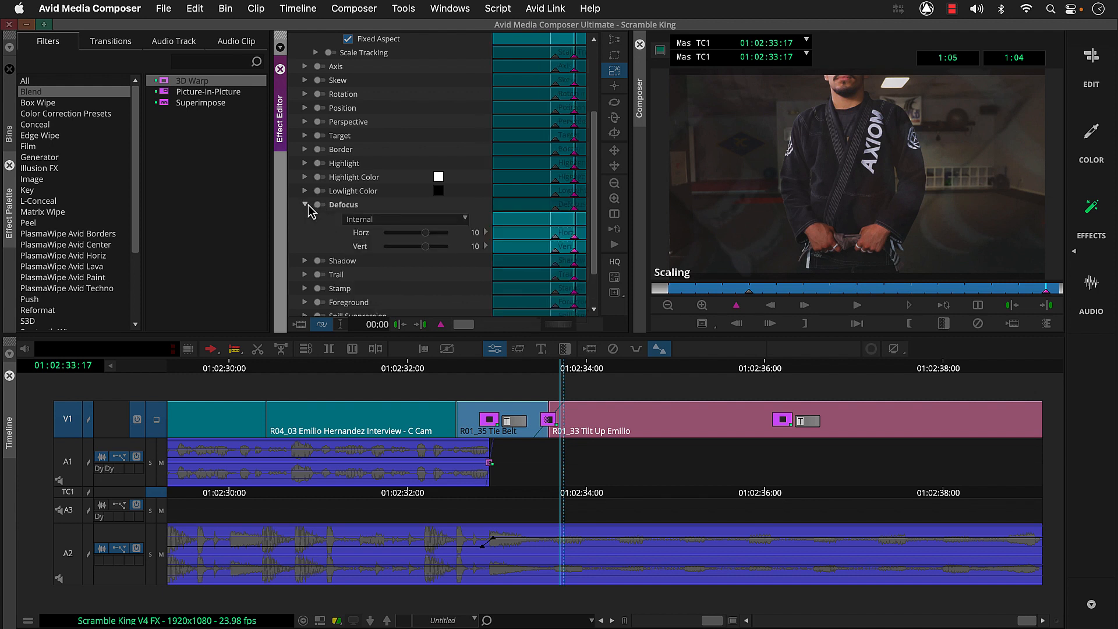
left_click(404, 219)
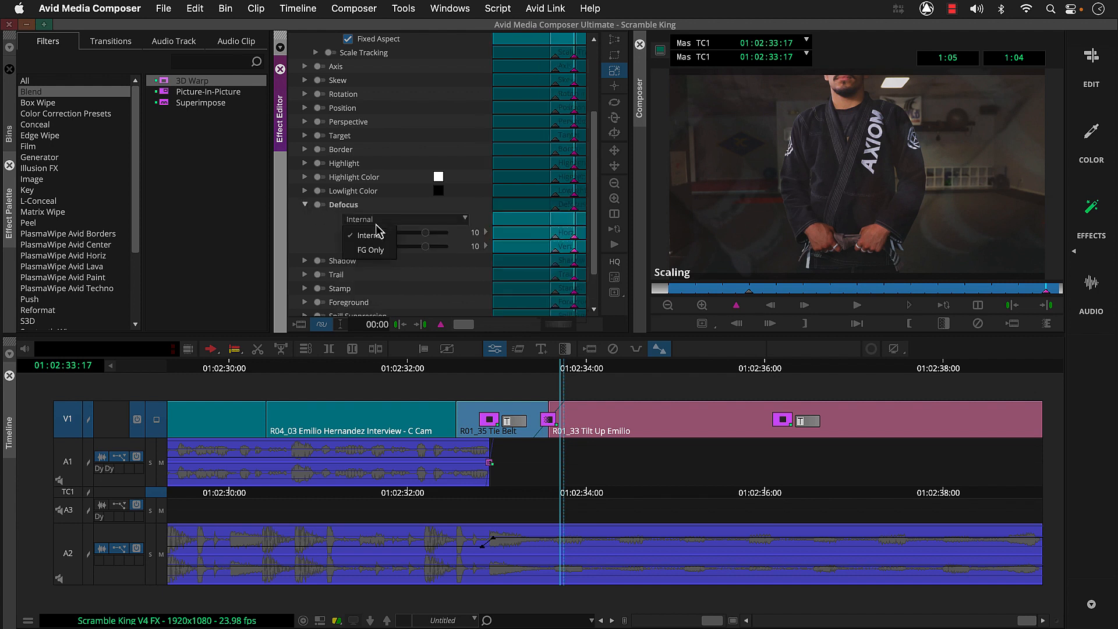
left_click(371, 249)
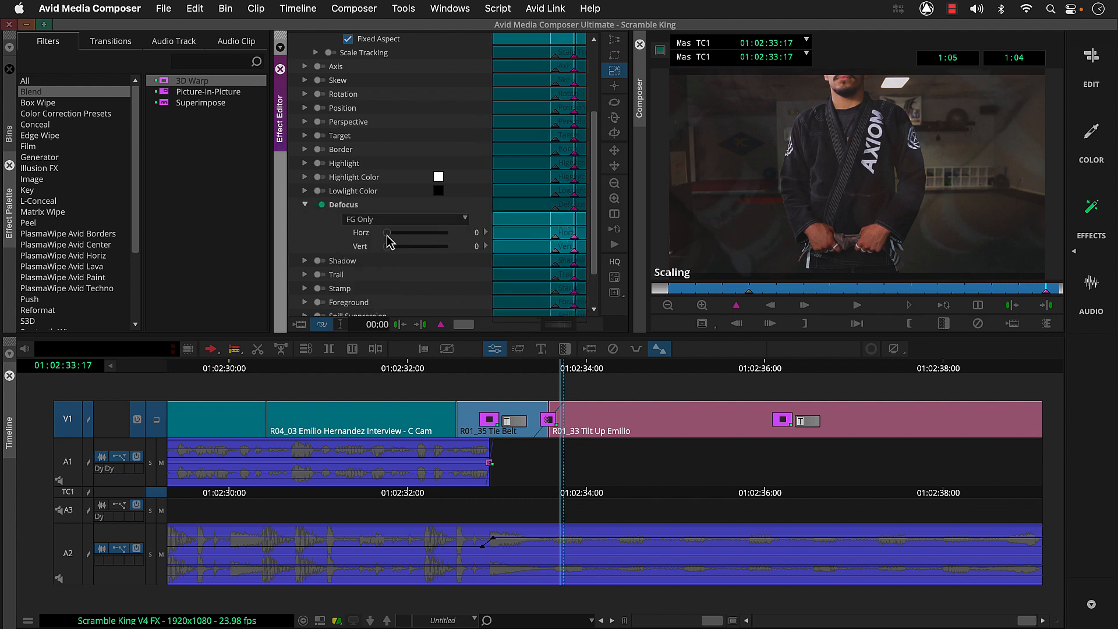
left_click_drag(389, 233, 441, 233)
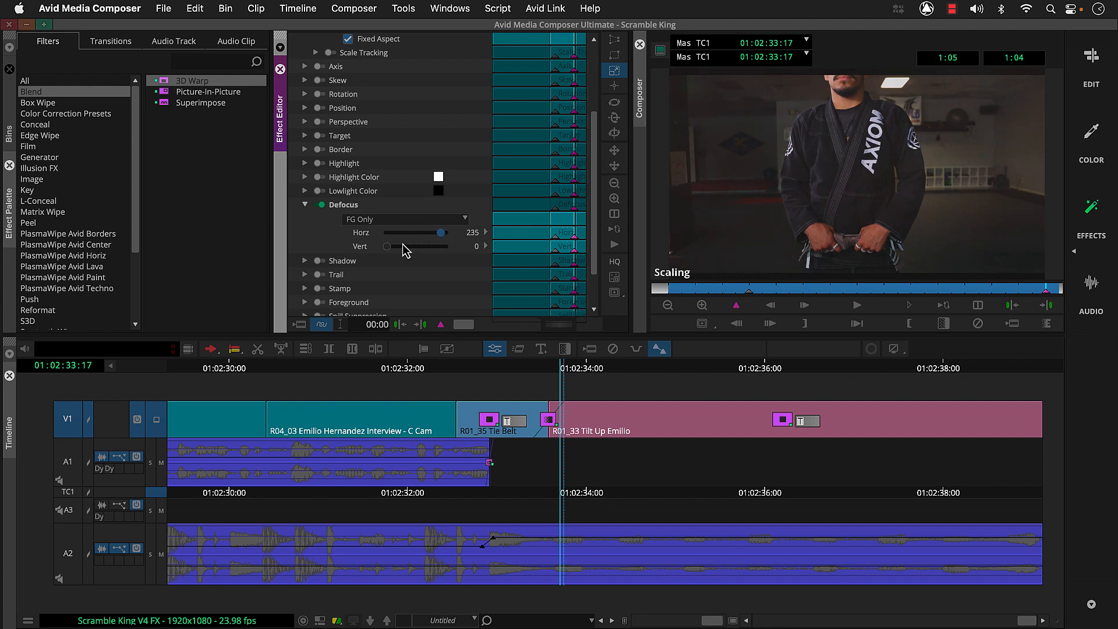
left_click_drag(387, 246, 440, 246)
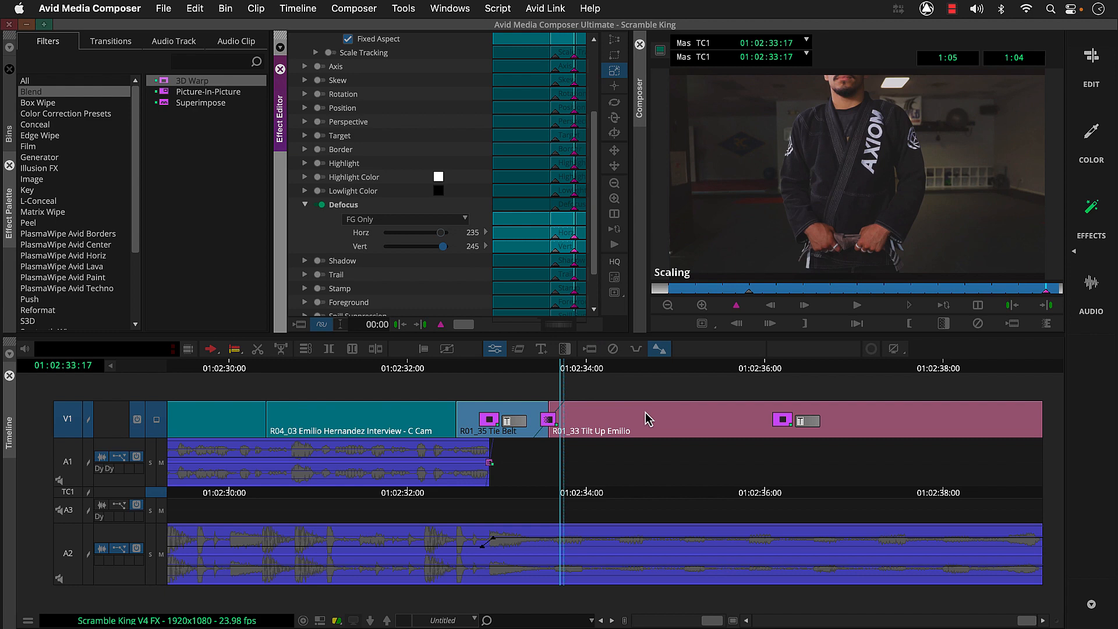
Step: Add a second keyframe on Tilt Up Emilio scaled to 400 with FG Only defocus at 221 horizontal, 242 vertical
left_click(645, 367)
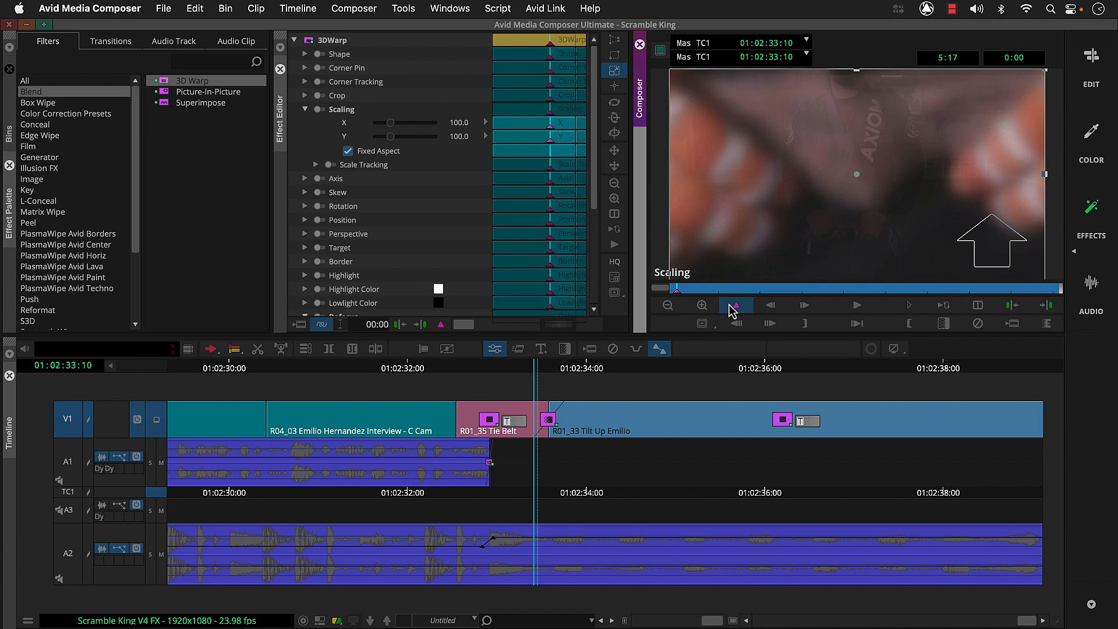
left_click(560, 419)
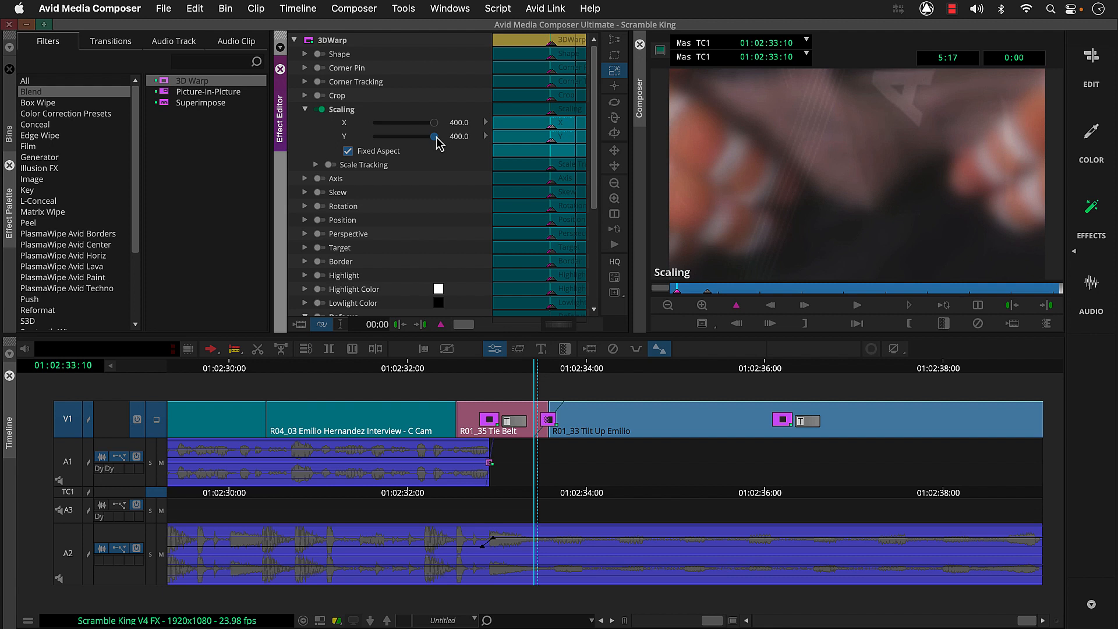
scroll("down", 3)
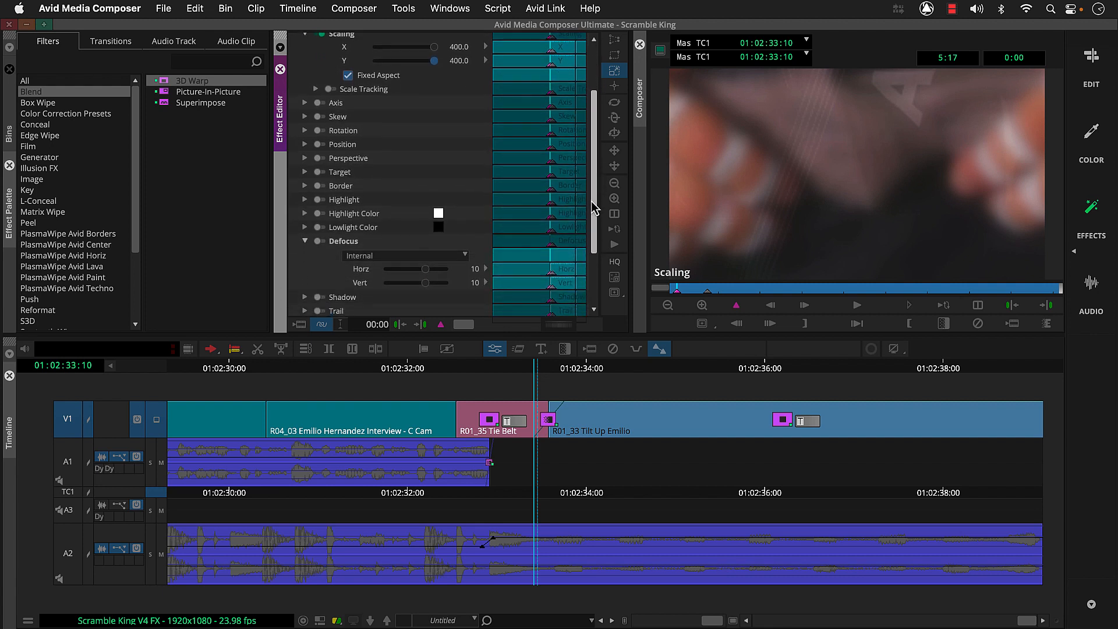
mouse_move(475, 250)
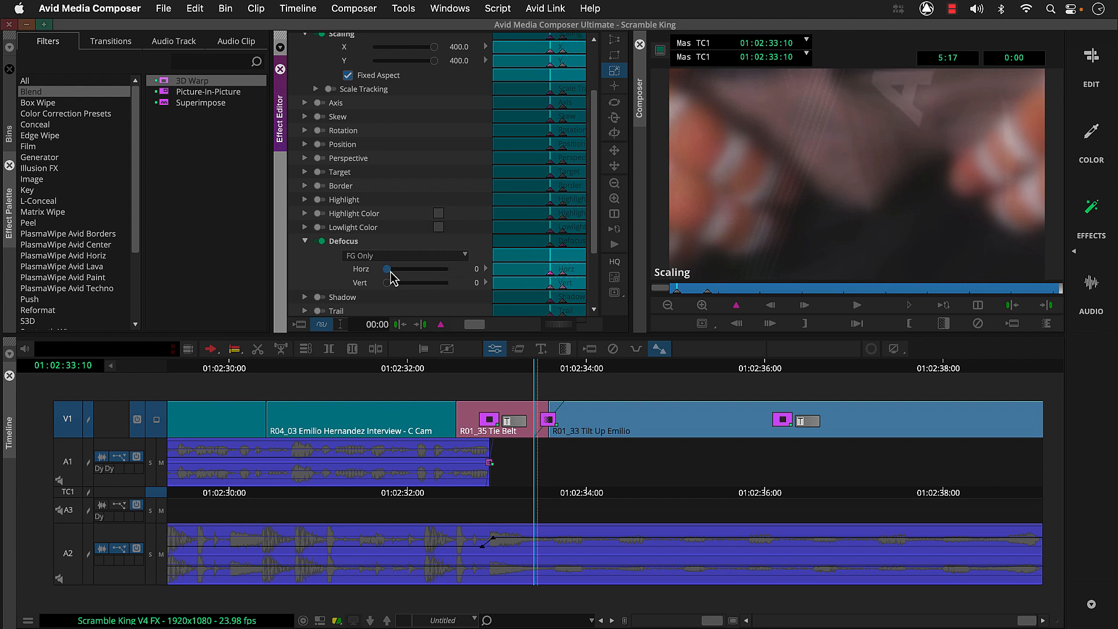
left_click_drag(385, 269, 438, 269)
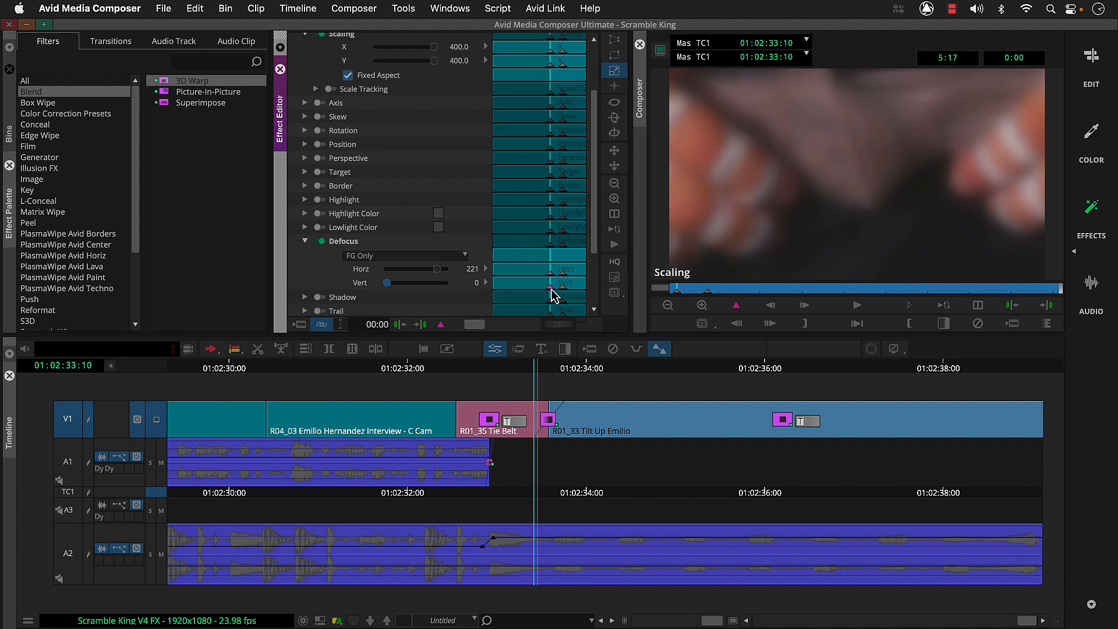
left_click_drag(387, 283, 424, 283)
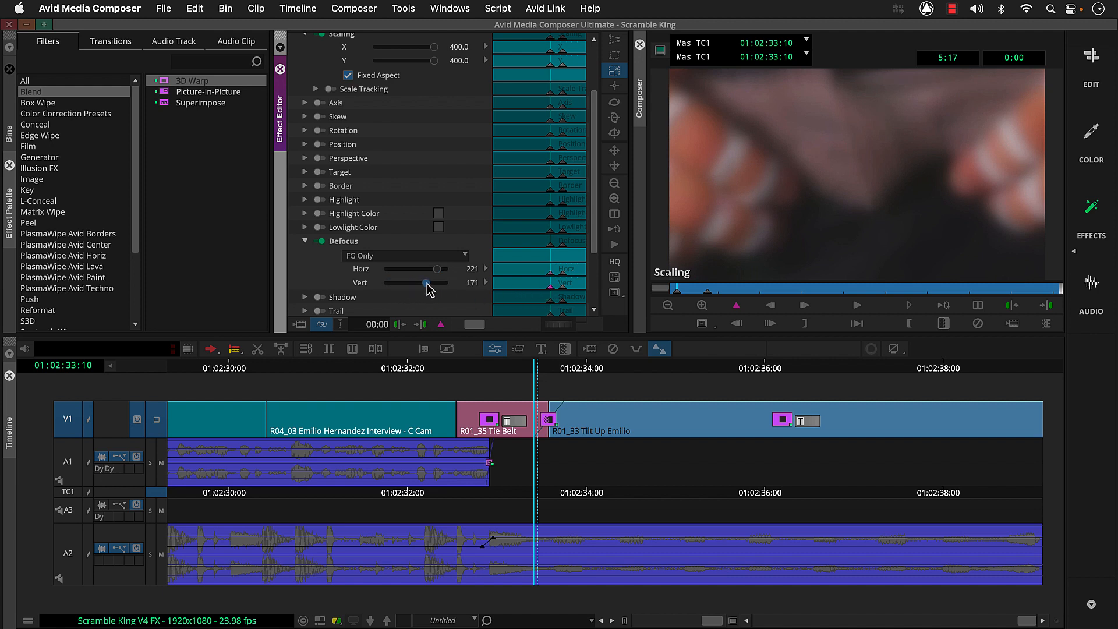
left_click_drag(426, 282, 443, 281)
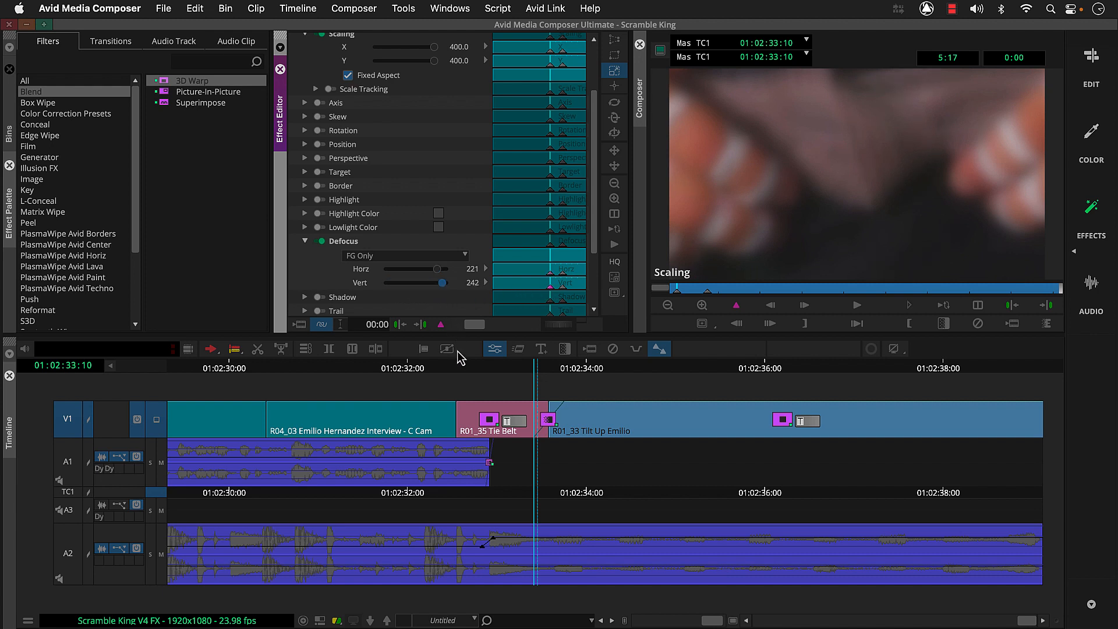